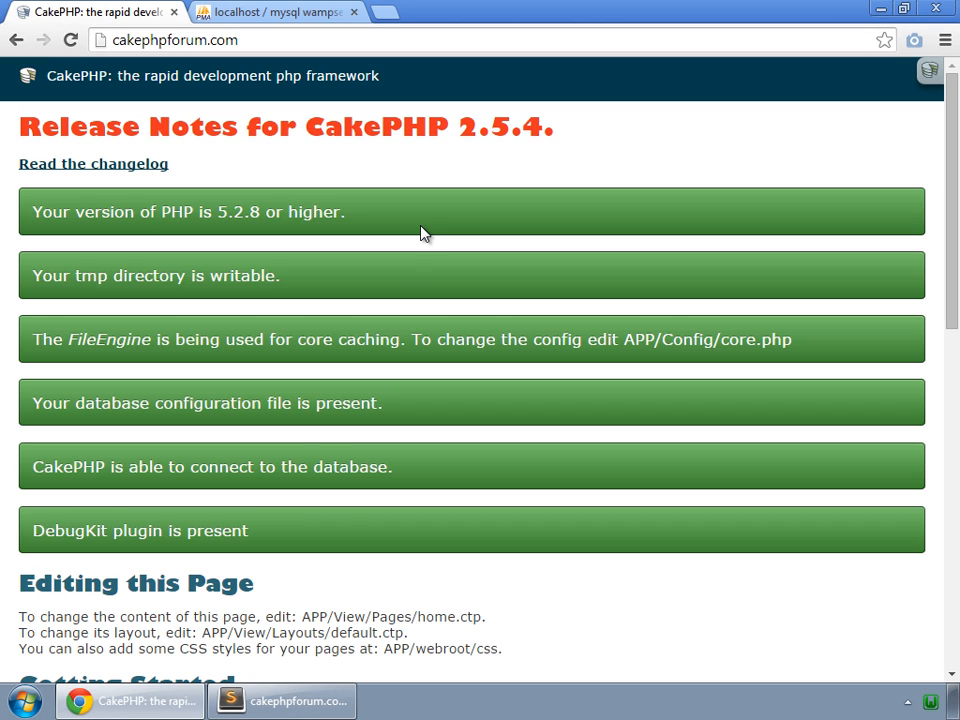
Step: Point the '/' route in routes.php to the Topics index action instead of display
{"action": "left_click", "coordinate": [280, 700]}
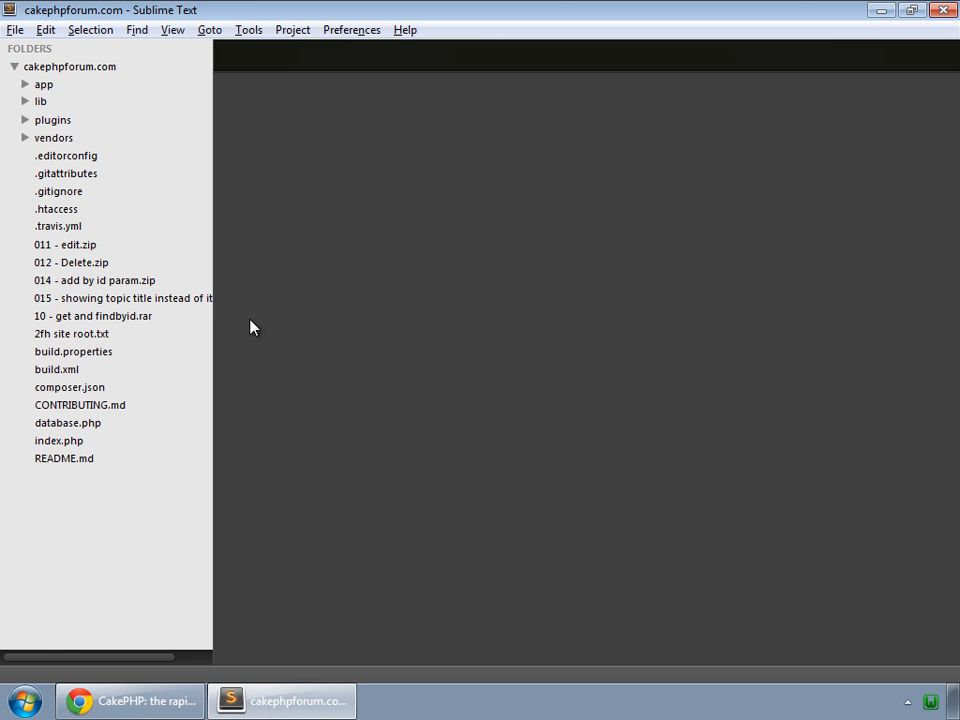
{"action": "left_click", "coordinate": [44, 84]}
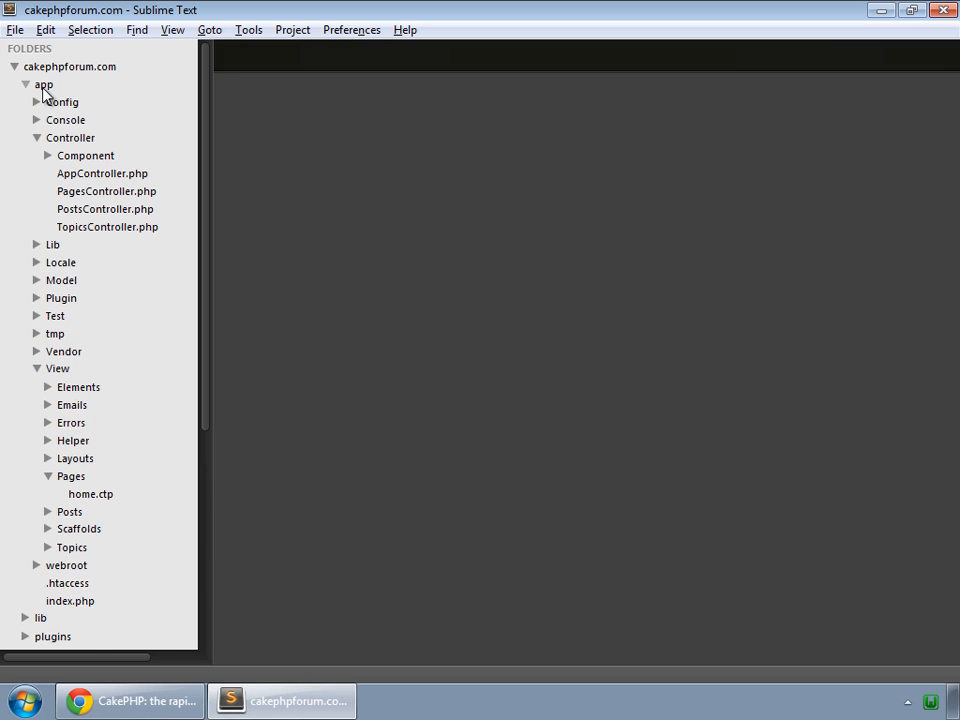
{"action": "mouse_move", "coordinate": [88, 120]}
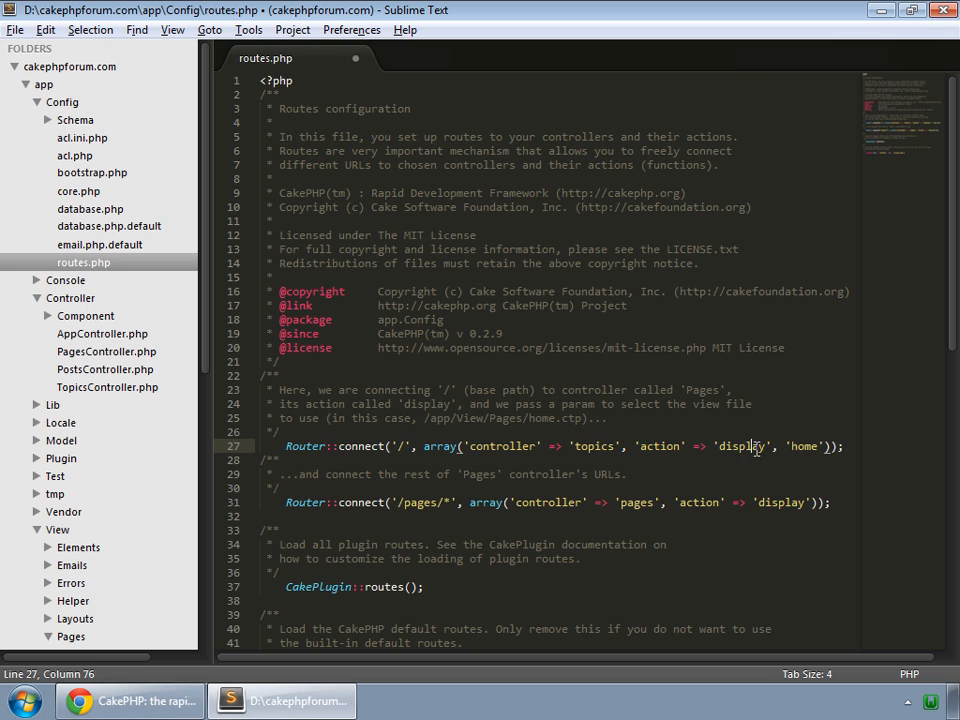
{"action": "double_click", "coordinate": [744, 446]}
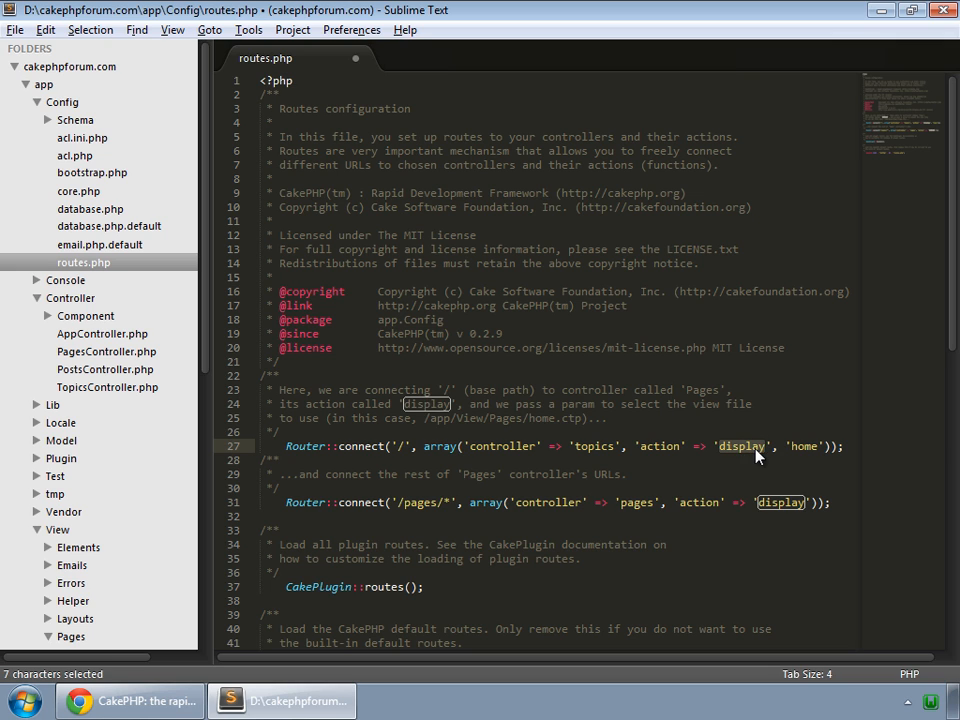
{"action": "type", "text": "index"}
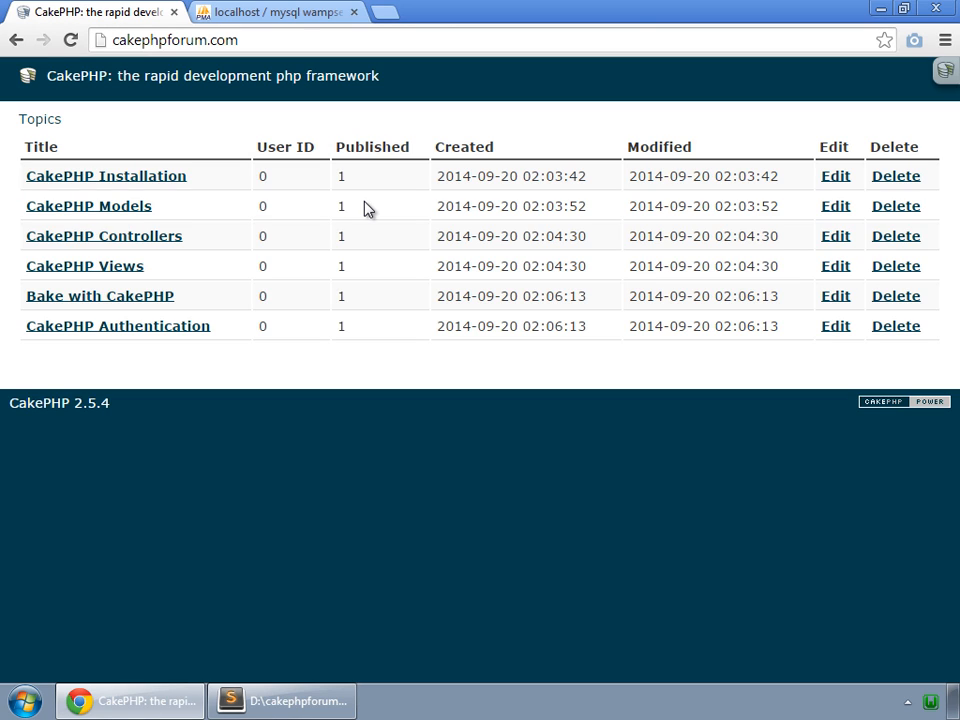
{"action": "mouse_move", "coordinate": [374, 224]}
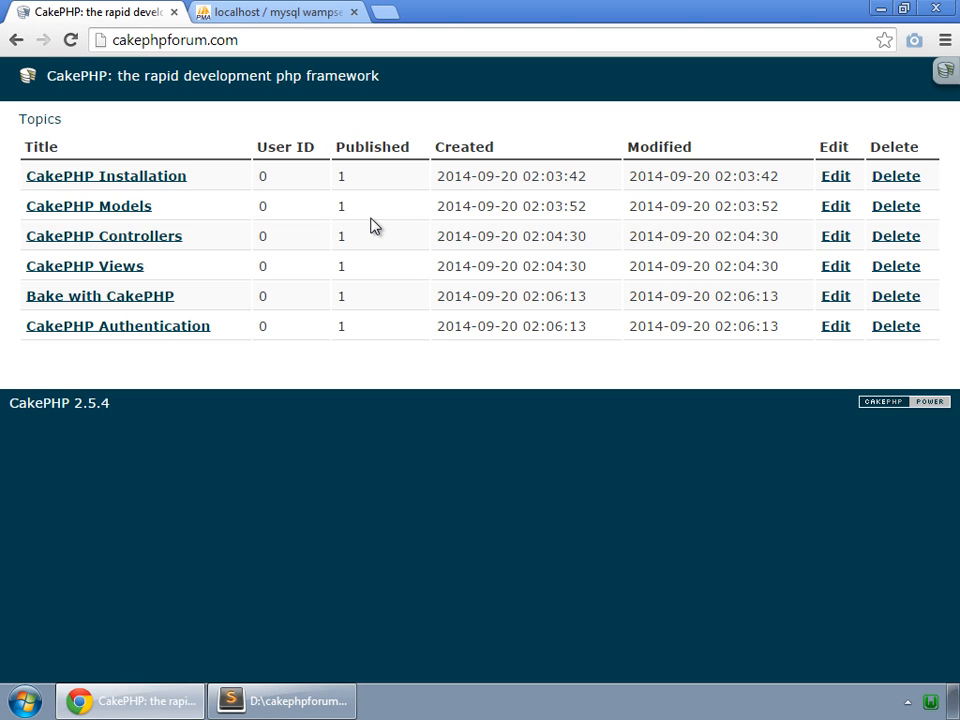
{"action": "mouse_move", "coordinate": [240, 202]}
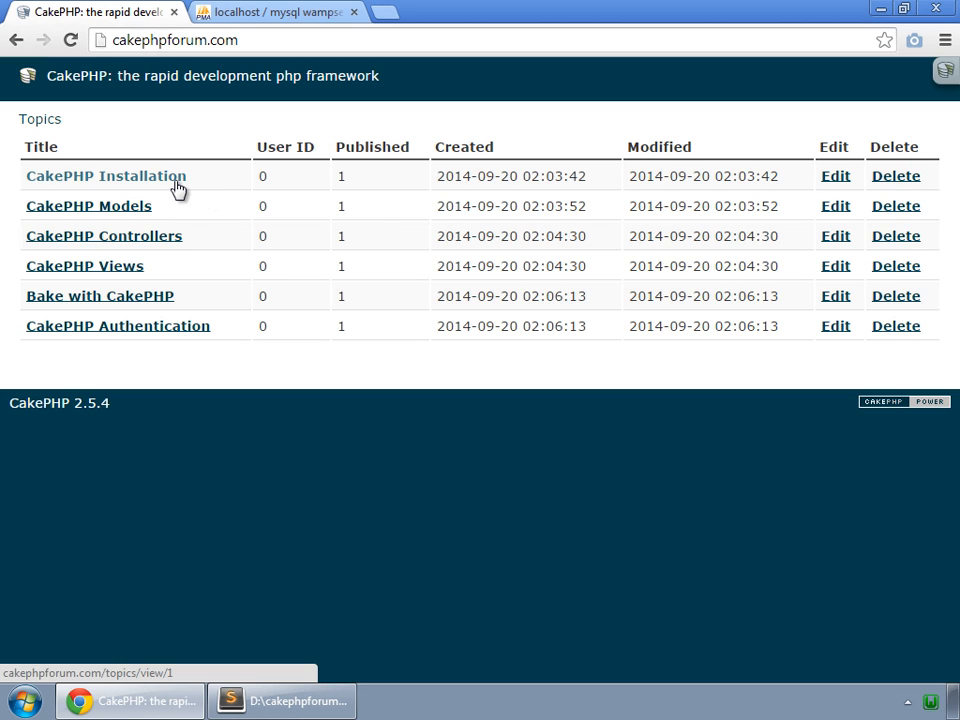
Step: Open the CakePHP Installation topic from the Topics table on the home page
{"action": "left_click", "coordinate": [104, 176]}
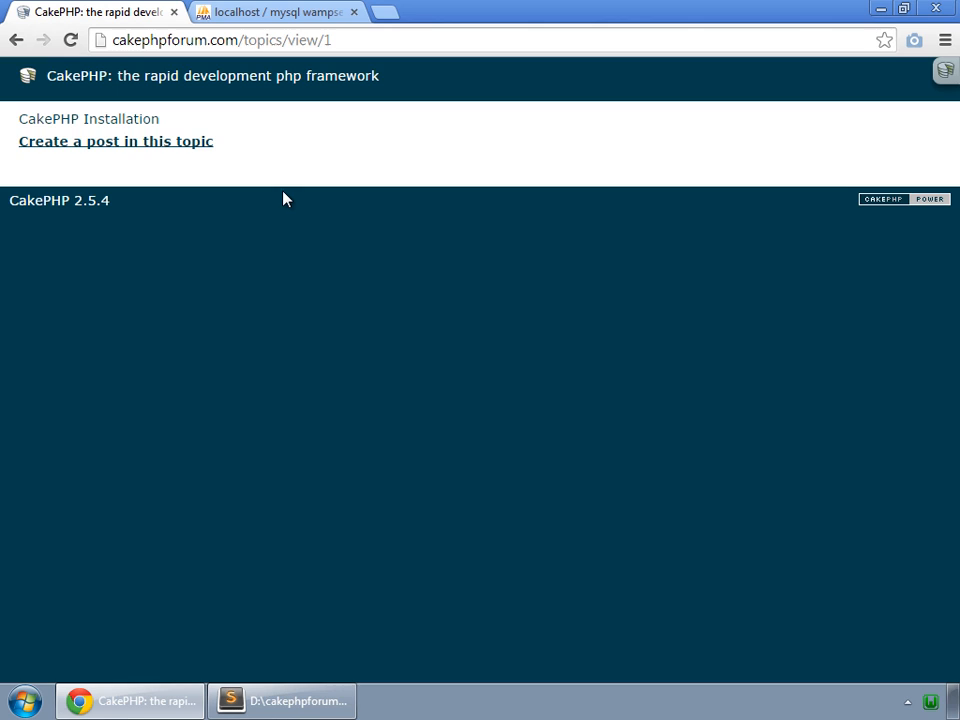
{"action": "mouse_move", "coordinate": [246, 164]}
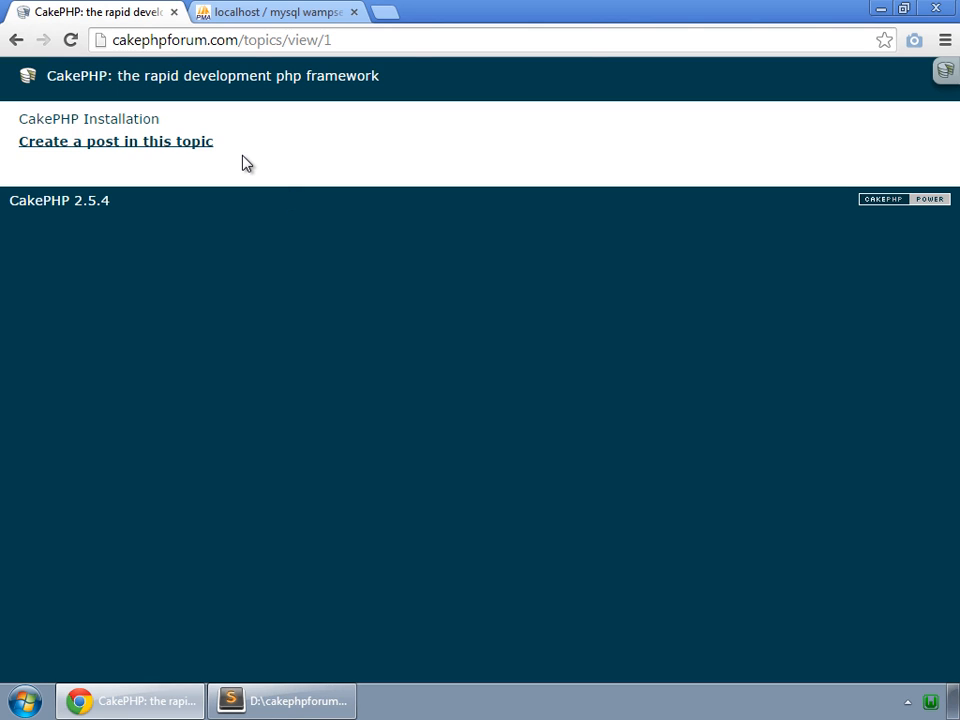
{"action": "mouse_move", "coordinate": [304, 308]}
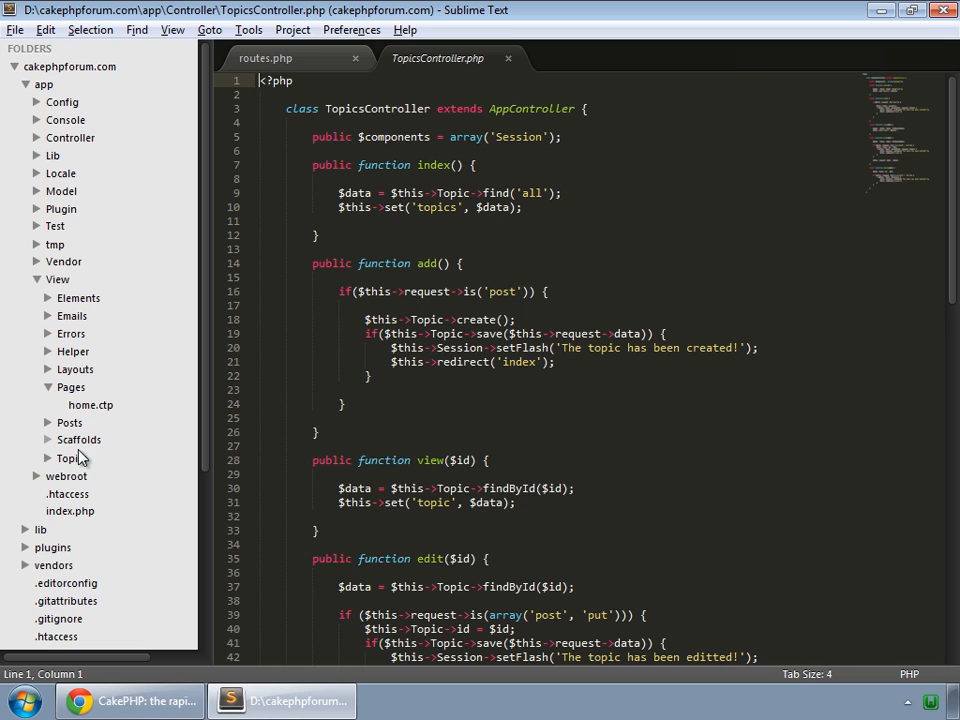
Step: Add <pre><?php print_r($topic); ?></pre> at the bottom of view.ctp
{"action": "left_click", "coordinate": [68, 458]}
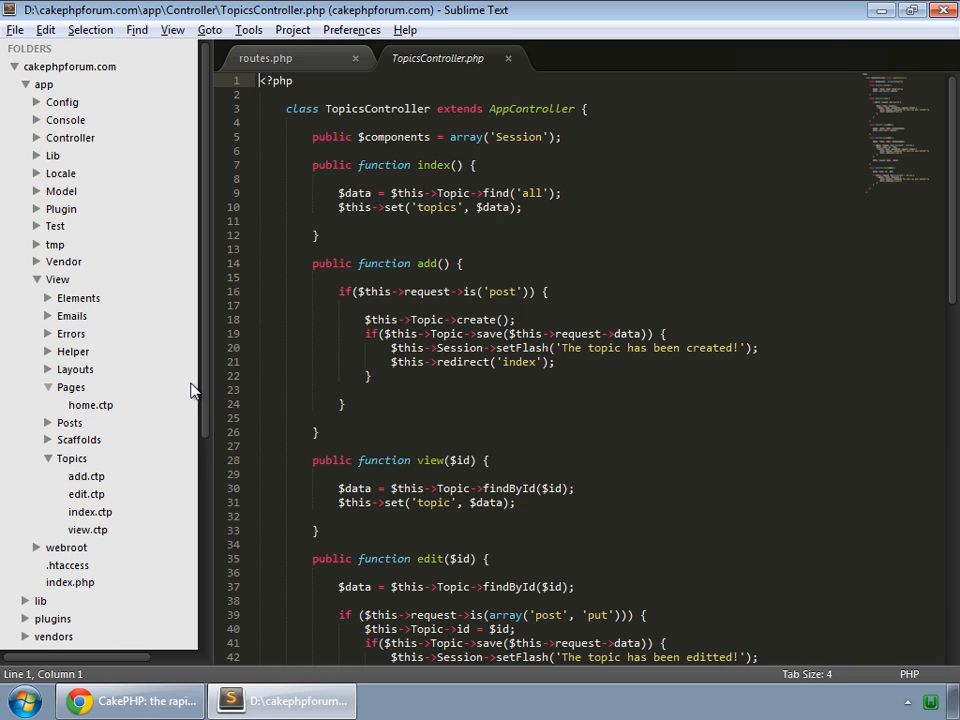
{"action": "left_click", "coordinate": [286, 58]}
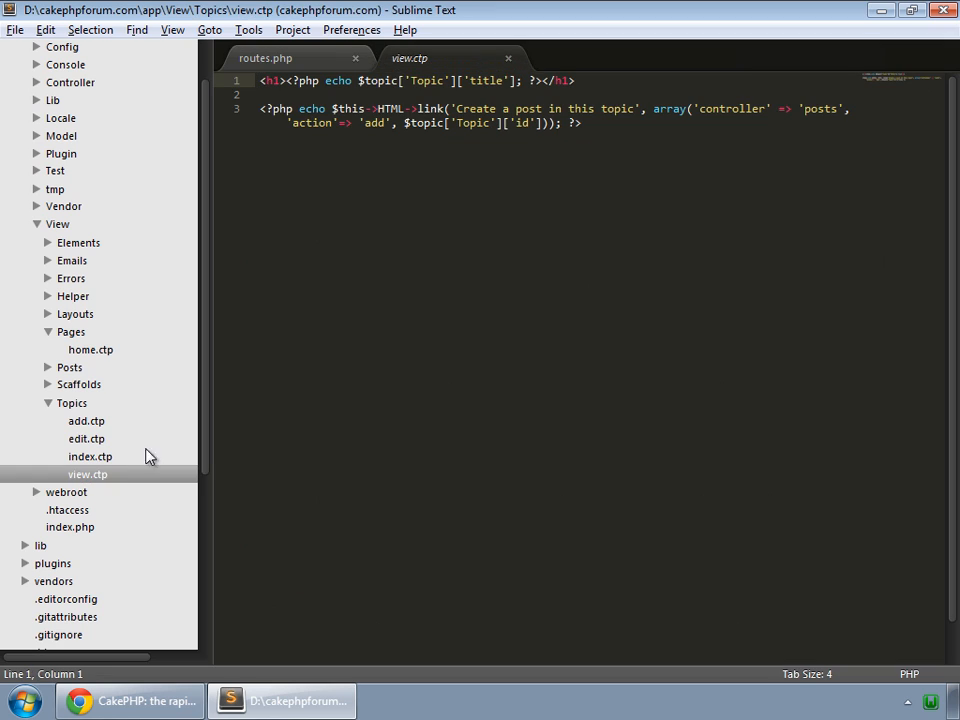
{"action": "left_click", "coordinate": [140, 696]}
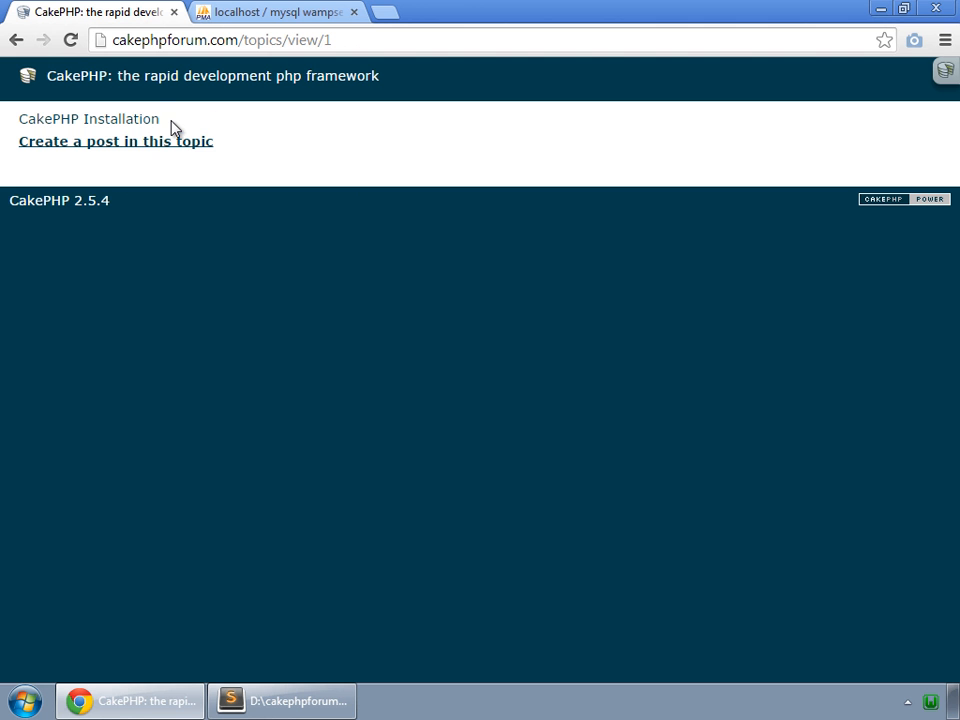
{"action": "double_click", "coordinate": [88, 118]}
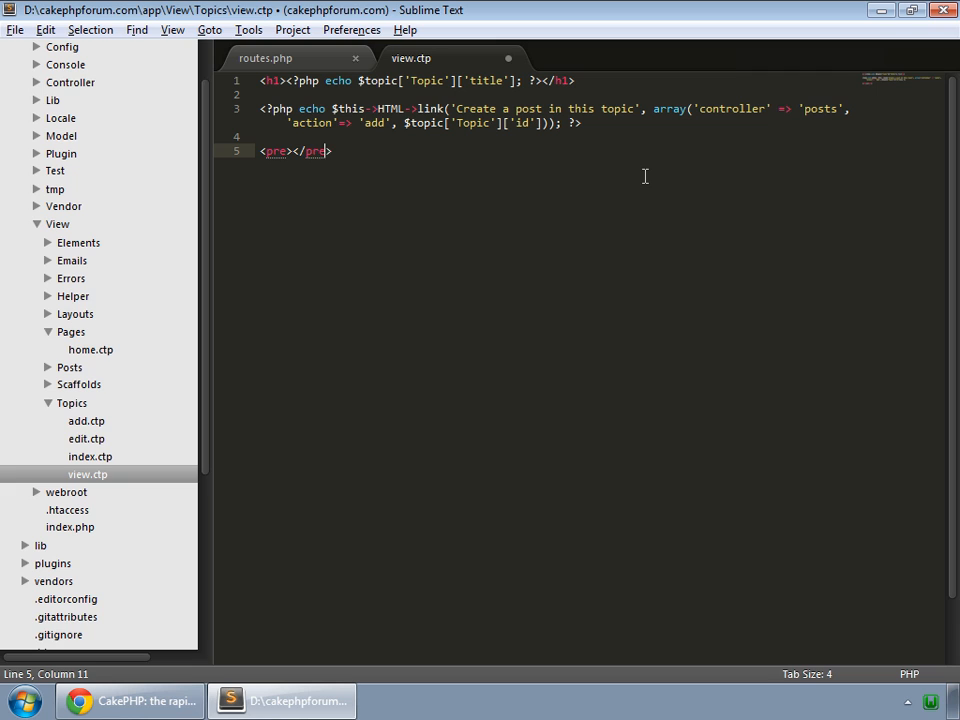
{"action": "type", "text": "<?php print_r(<"}
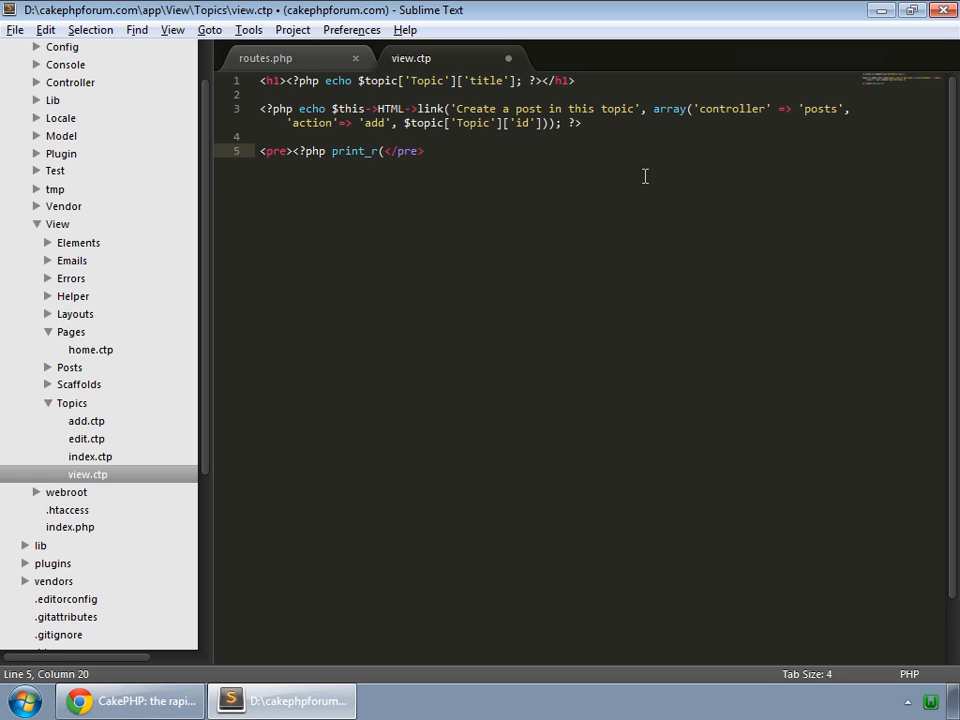
{"action": "type", "text": "$topic);"}
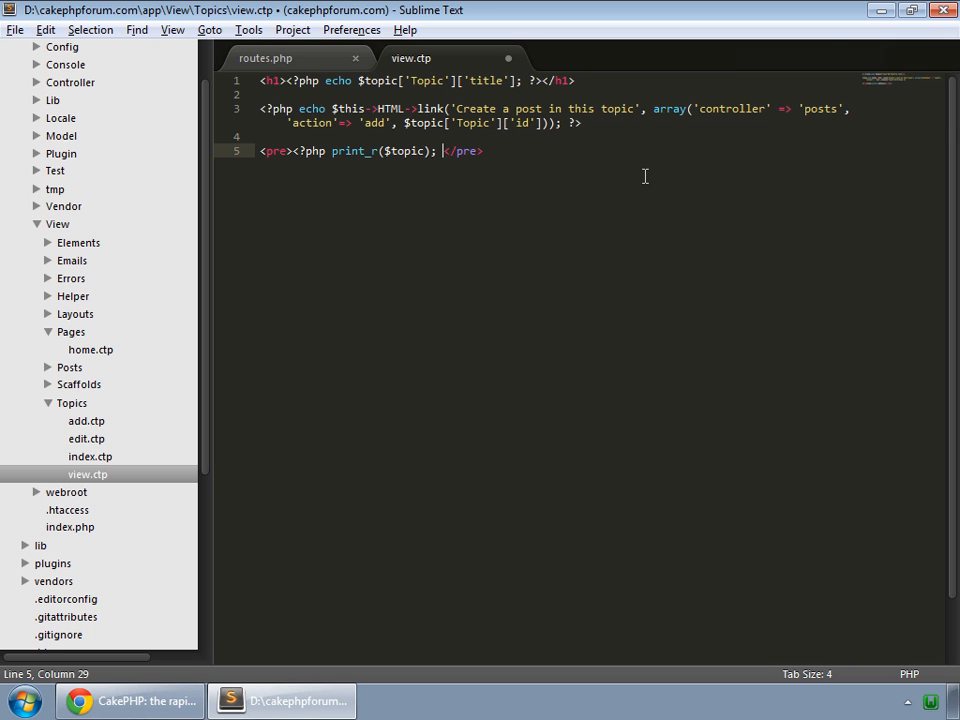
{"action": "left_click", "coordinate": [144, 696]}
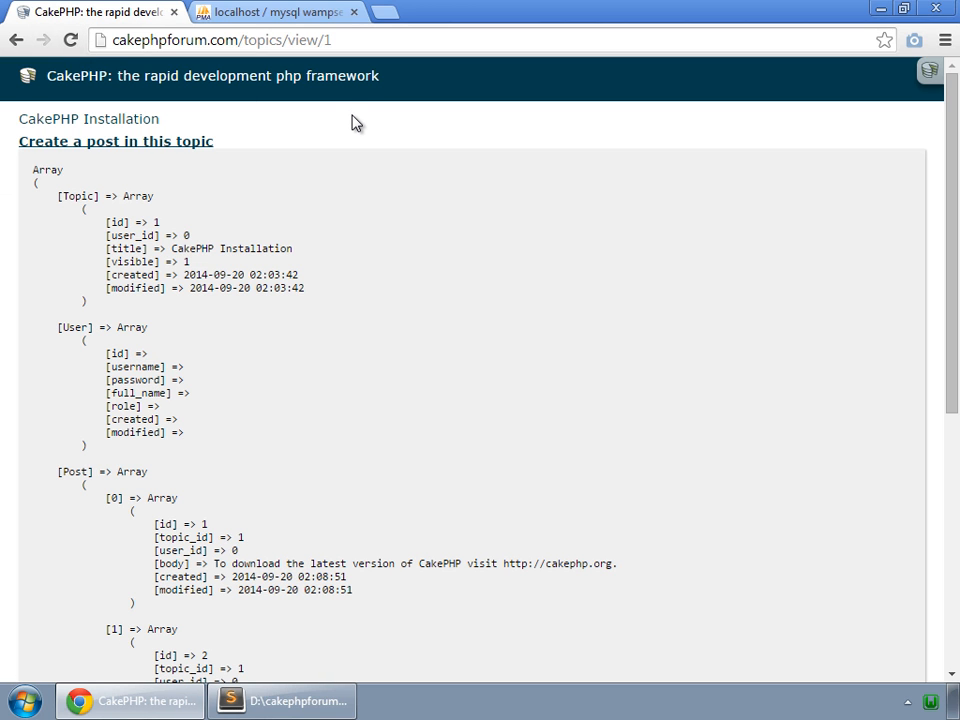
{"action": "mouse_move", "coordinate": [80, 196]}
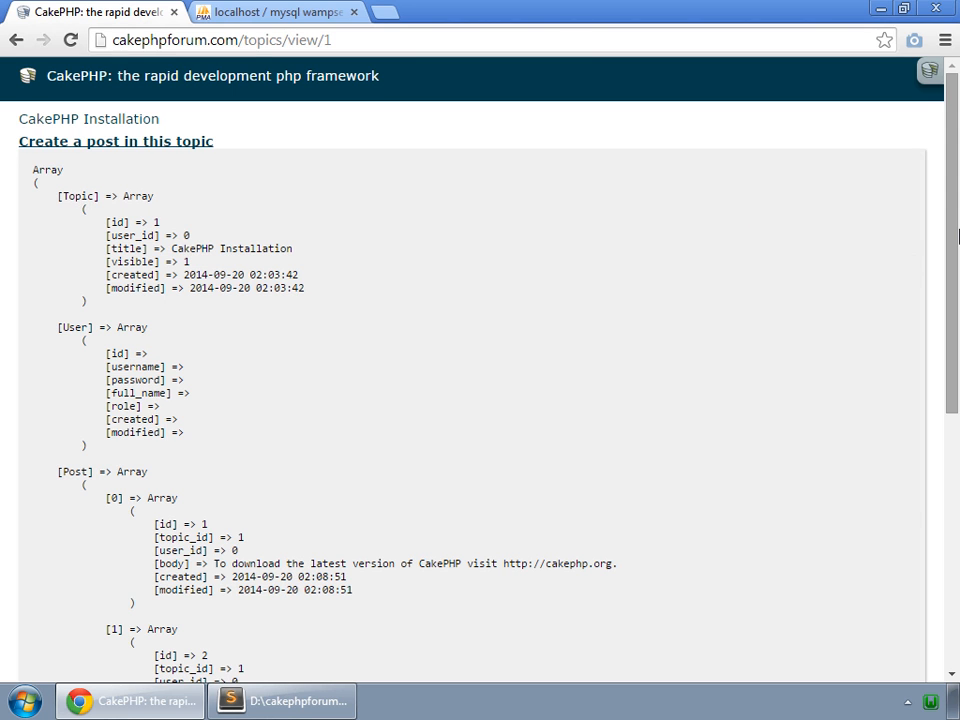
Step: Scroll the print_r dump down to the Post array and highlight its key
{"action": "scroll", "scroll_direction": "down", "scroll_amount": 3}
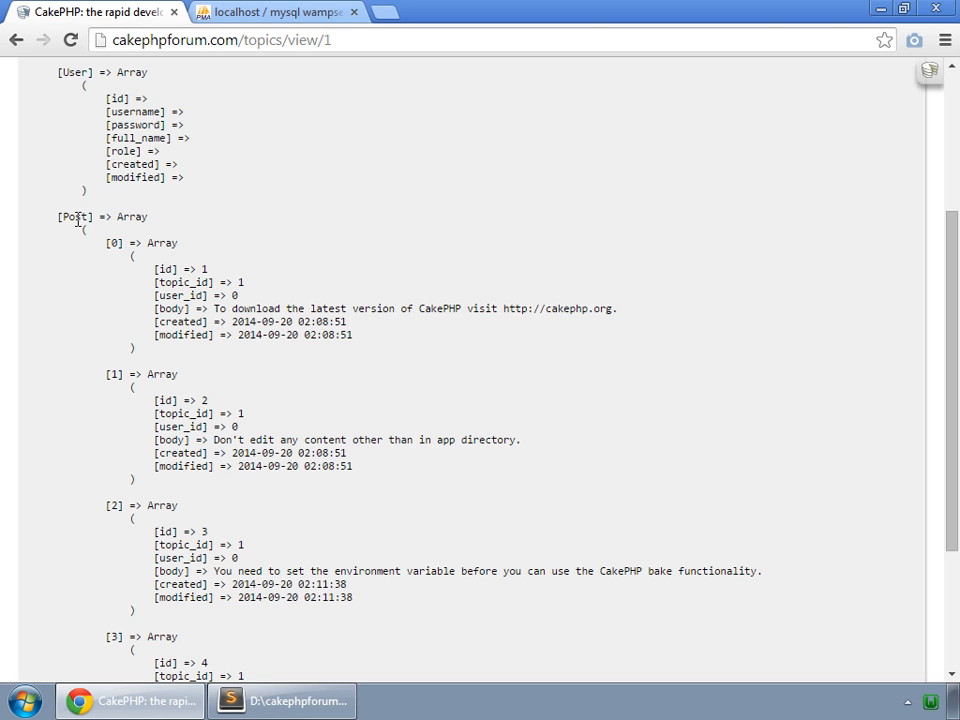
{"action": "double_click", "coordinate": [68, 216]}
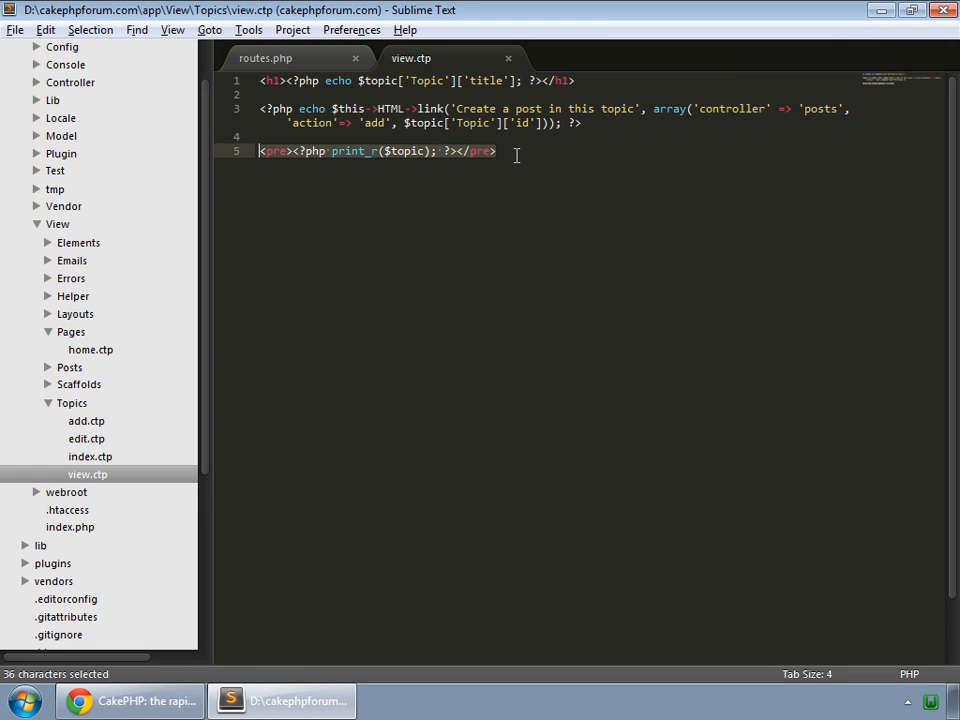
Step: Write a PHP foreach loop over $topic['Post'] as $post in view.ctp
{"action": "type", "text": "<?"}
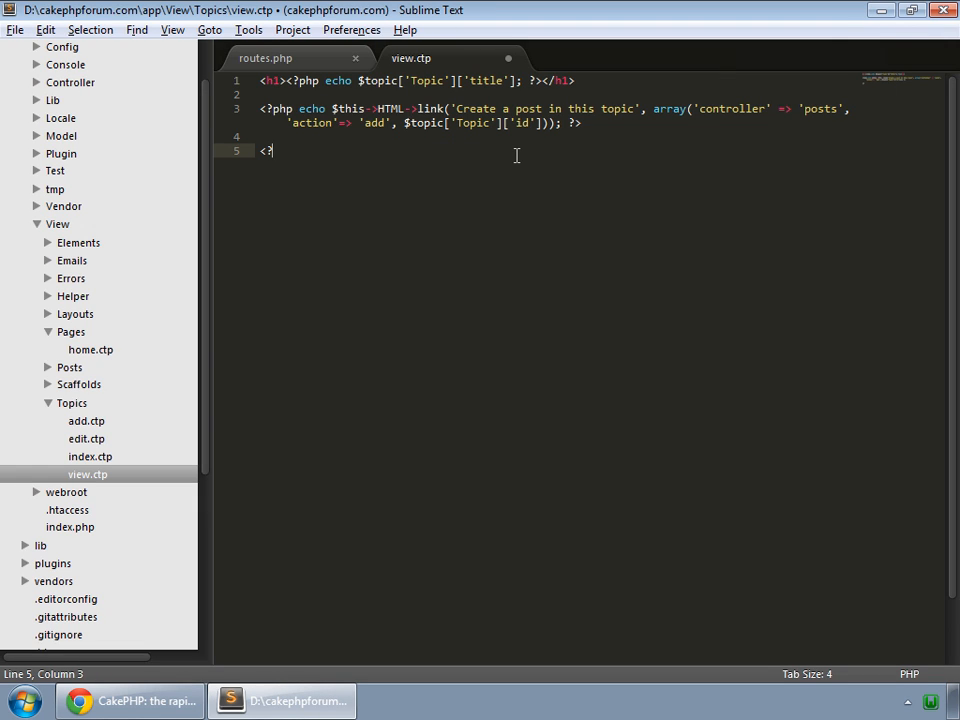
{"action": "type", "text": "php"}
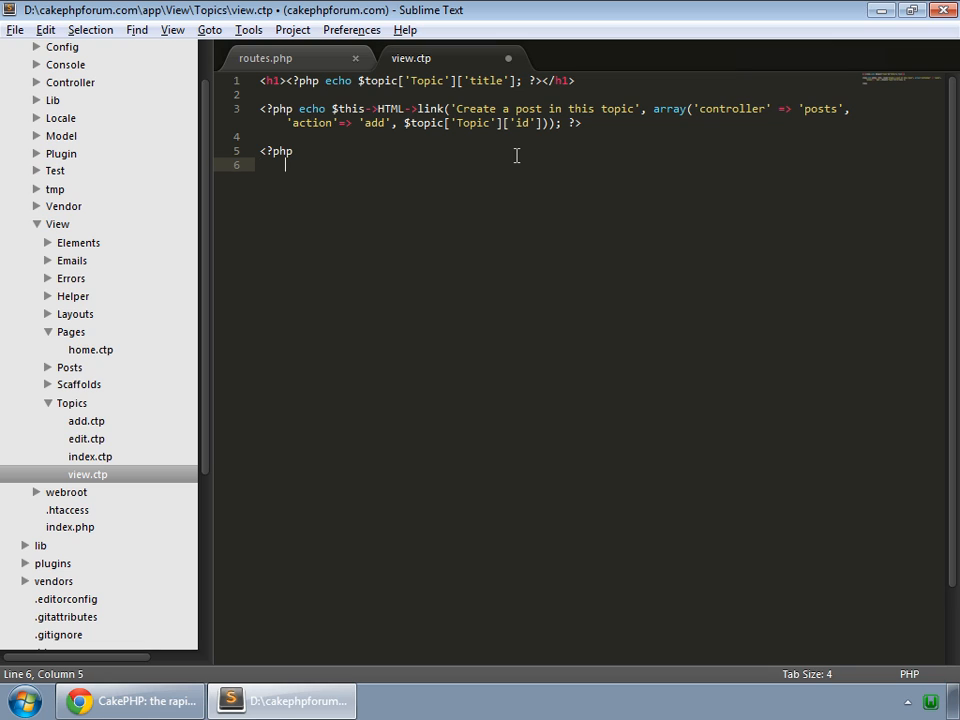
{"action": "type", "text": "fore"}
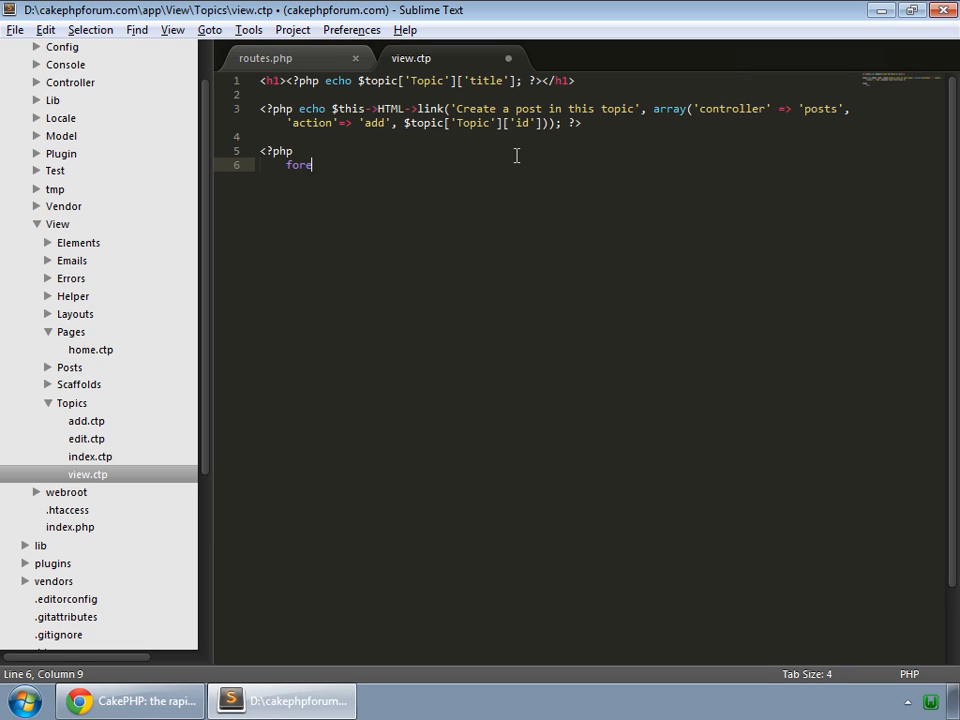
{"action": "type", "text": "ach"}
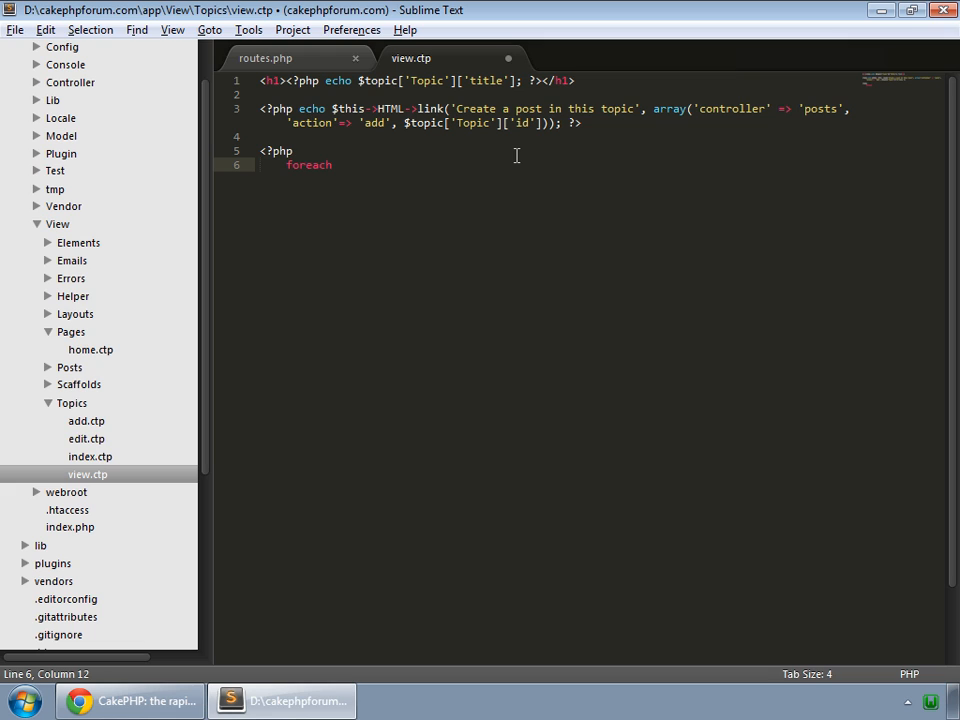
{"action": "type", "text": "($"}
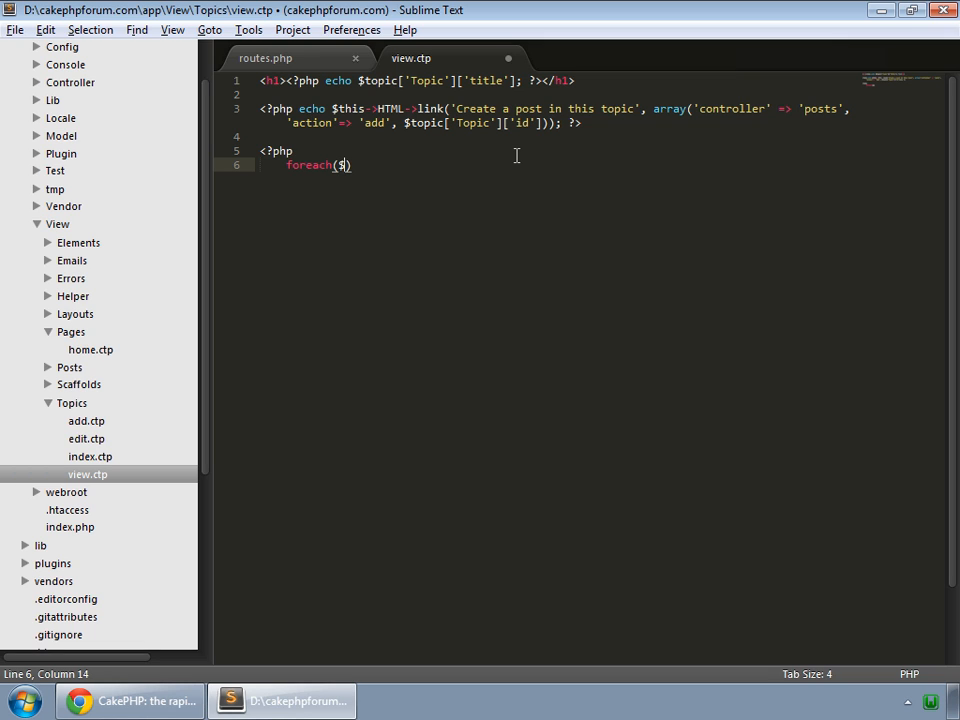
{"action": "type", "text": "topic['Post"}
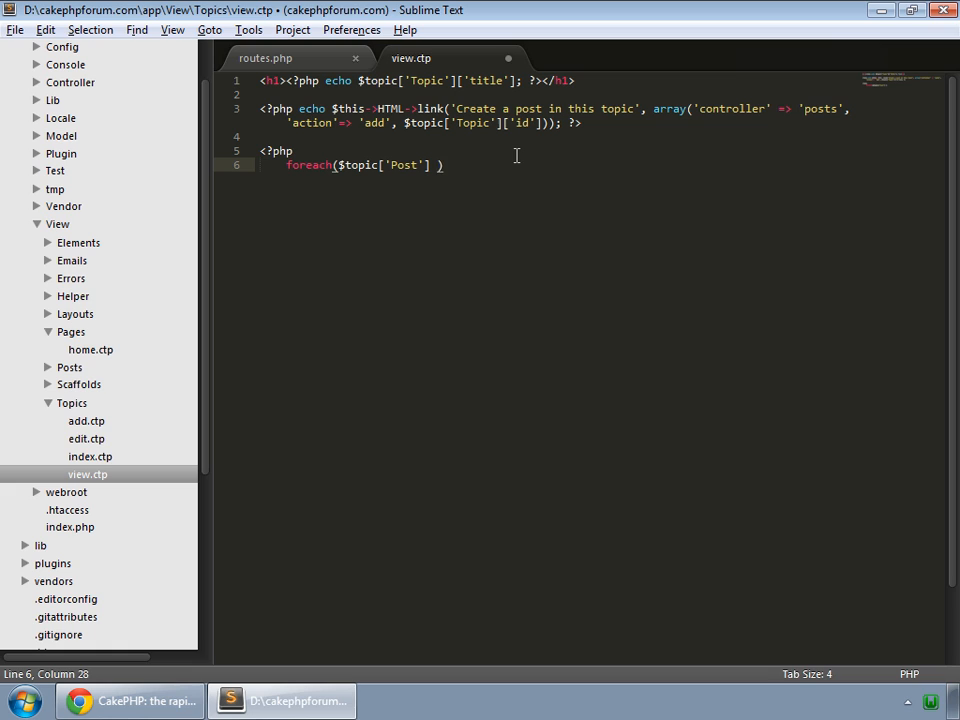
{"action": "type", "text": "as $"}
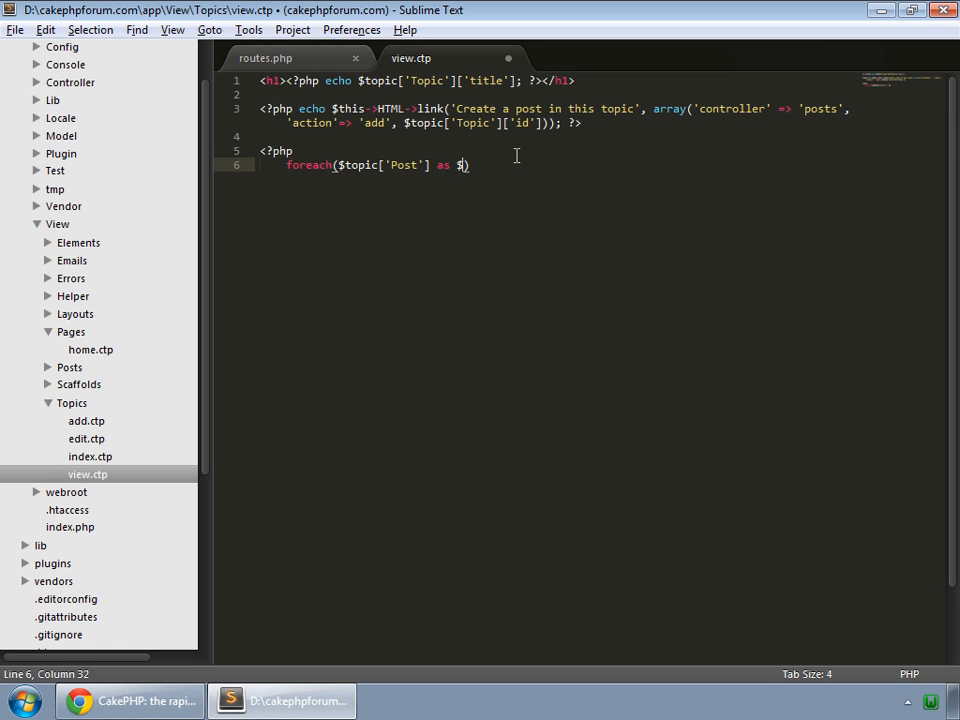
{"action": "type", "text": "post"}
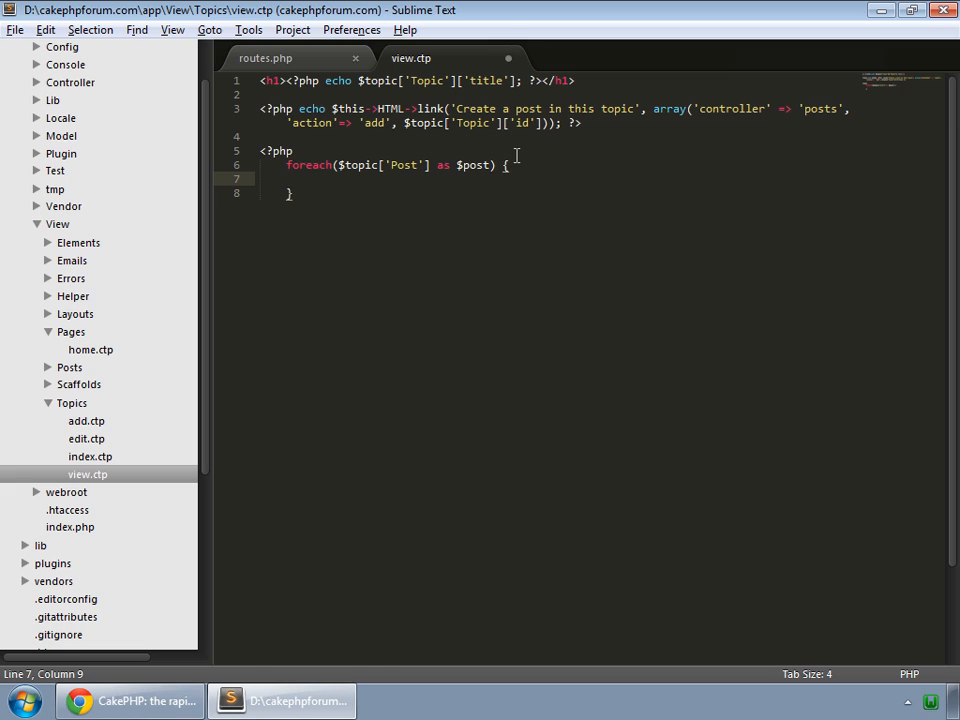
Step: Echo each $post body followed by <br>, close the PHP tag and save the file
{"action": "type", "text": "echo $post[bo"}
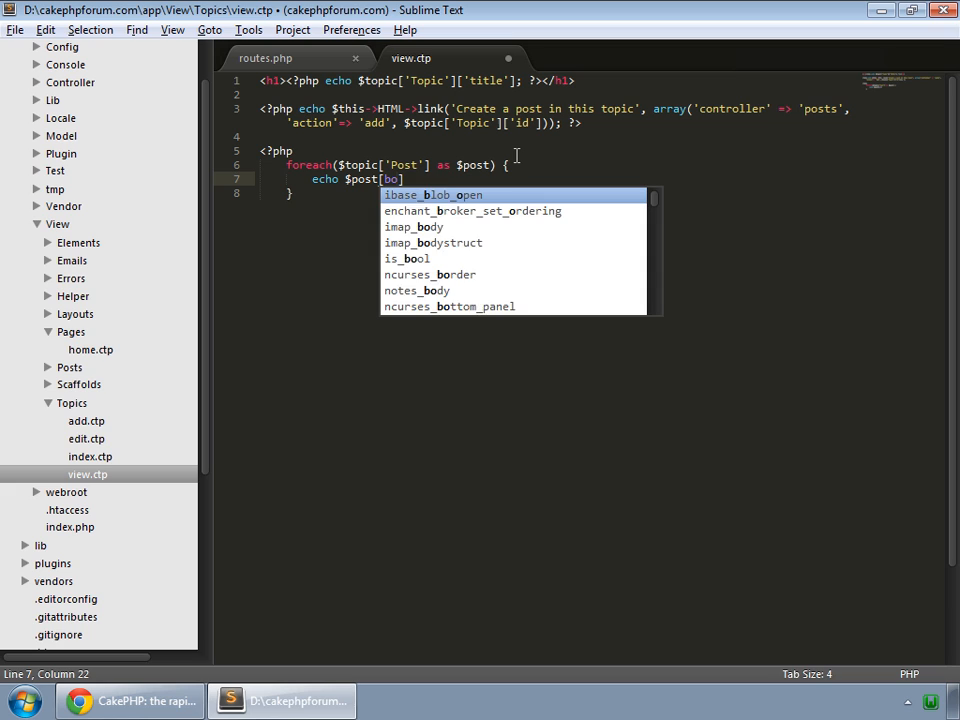
{"action": "type", "text": "dy"}
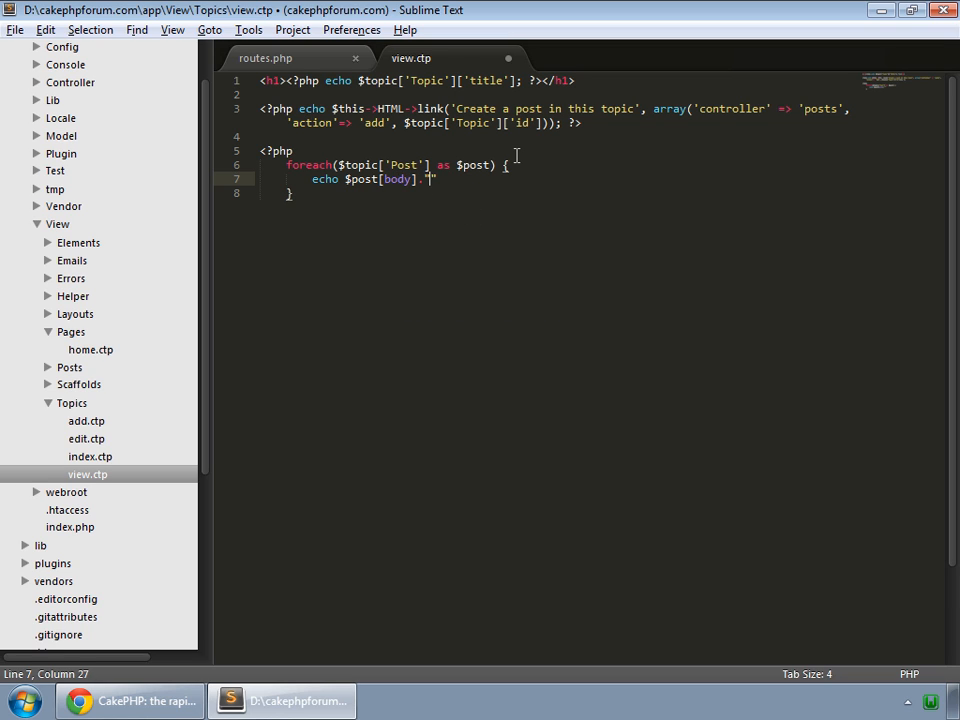
{"action": "type", "text": "<br>\";"}
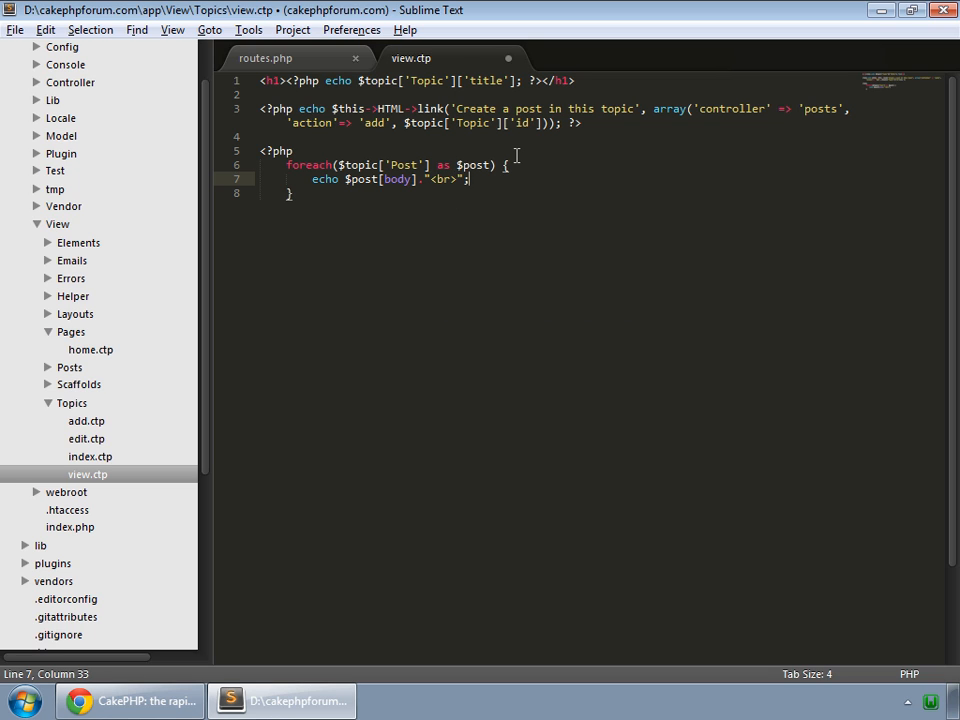
{"action": "key", "text": "ctrl+s"}
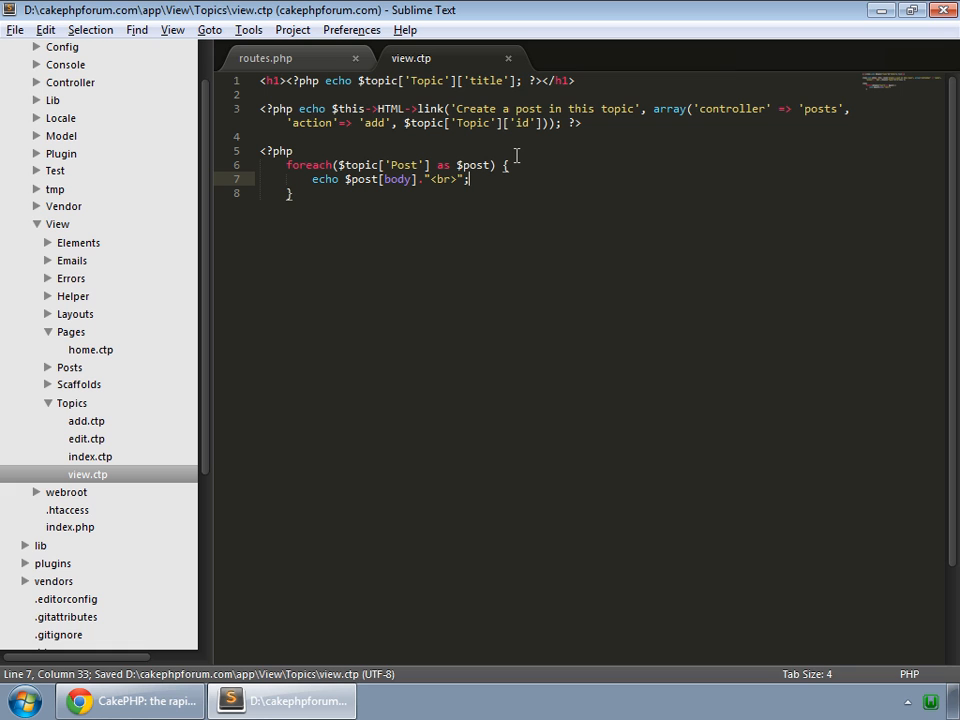
{"action": "key", "text": "Enter"}
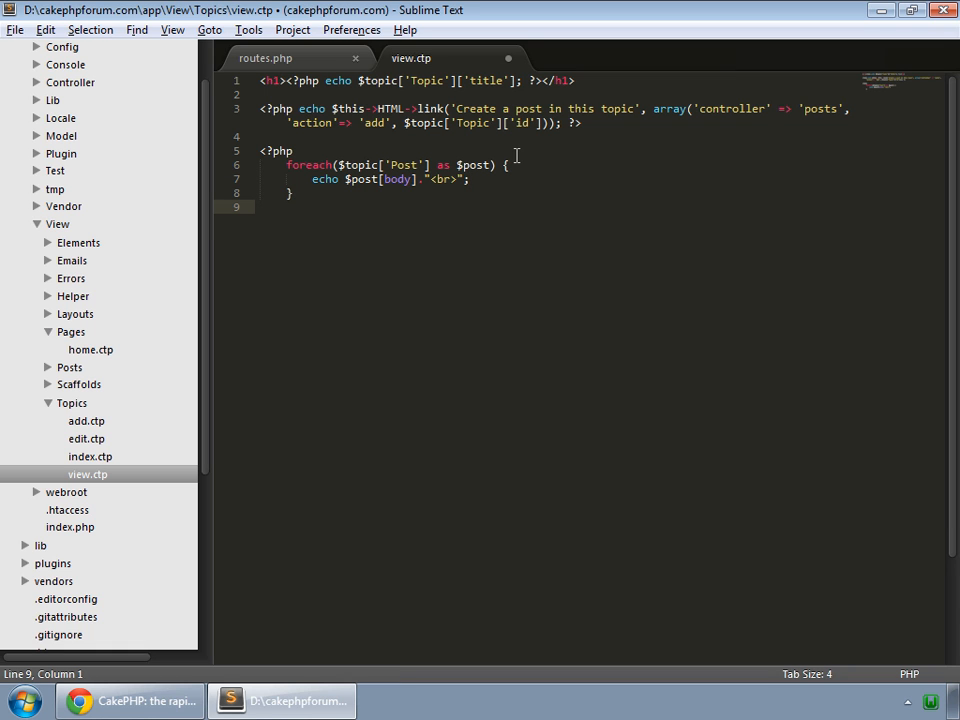
{"action": "type", "text": "?>"}
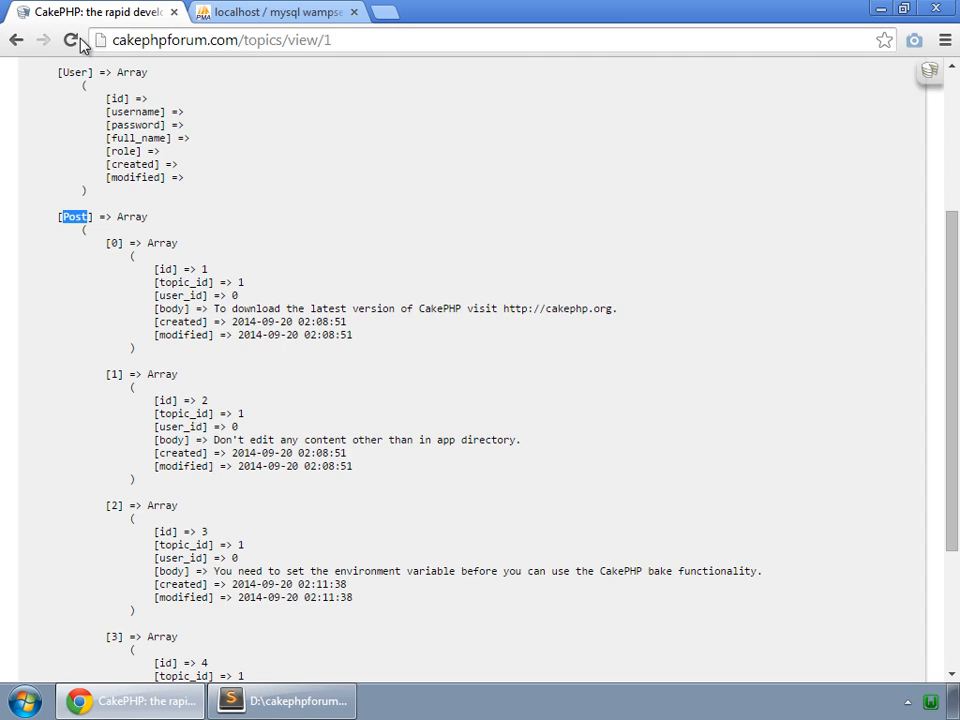
Step: Reload topics/view/1 to check the post bodies, before and after fixing the notices
{"action": "left_click", "coordinate": [64, 48]}
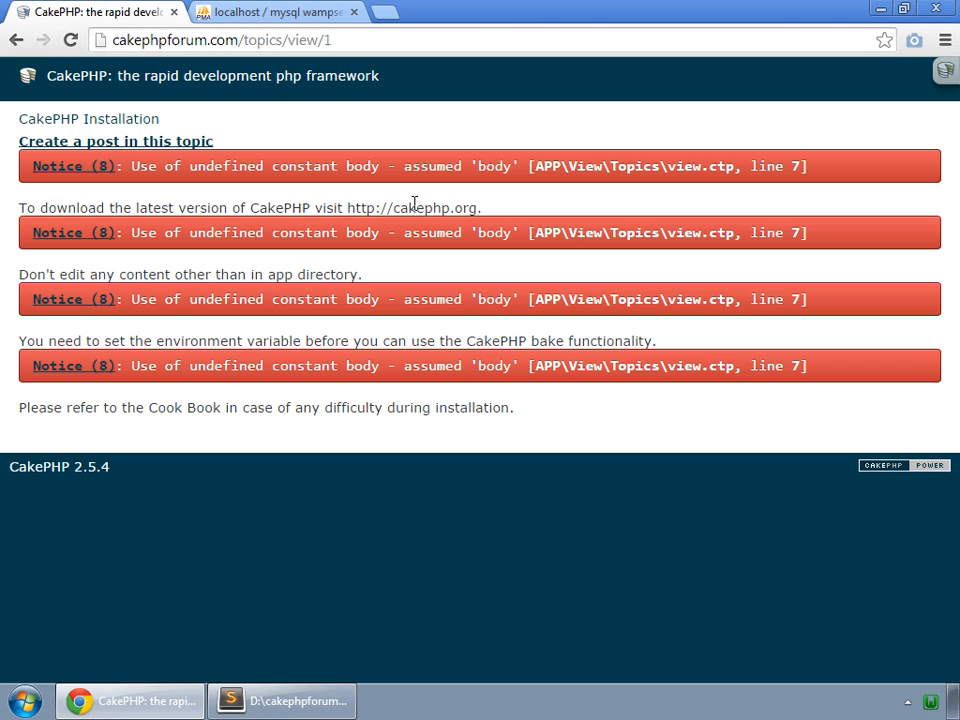
{"action": "left_click", "coordinate": [284, 696]}
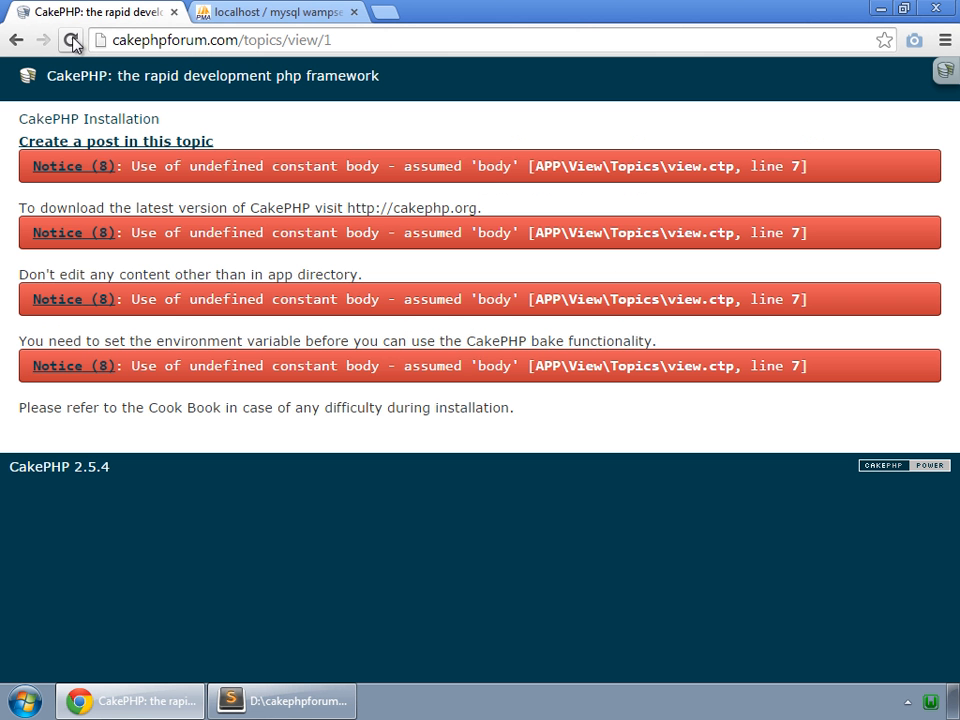
{"action": "left_click", "coordinate": [72, 46]}
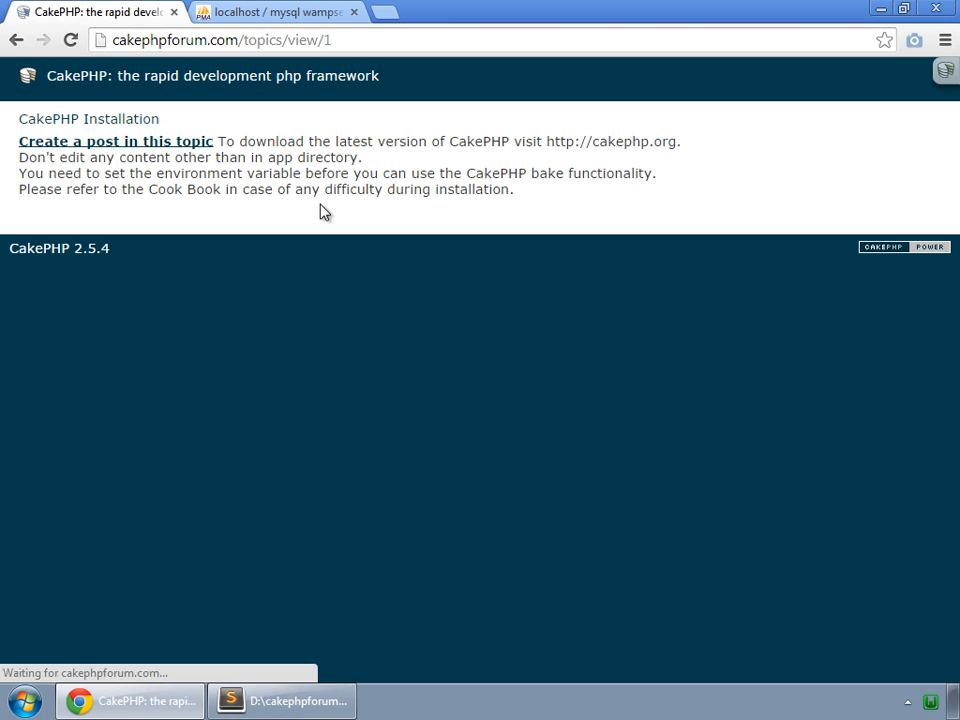
{"action": "mouse_move", "coordinate": [312, 128]}
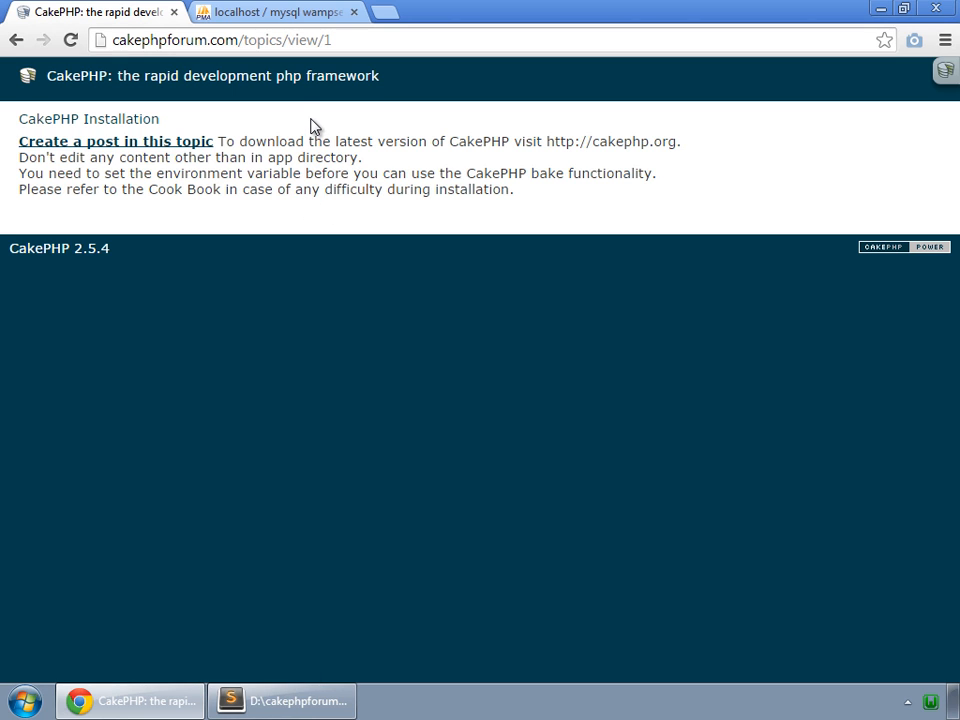
{"action": "left_click", "coordinate": [284, 696]}
{"action": "type", "text": "<b"}
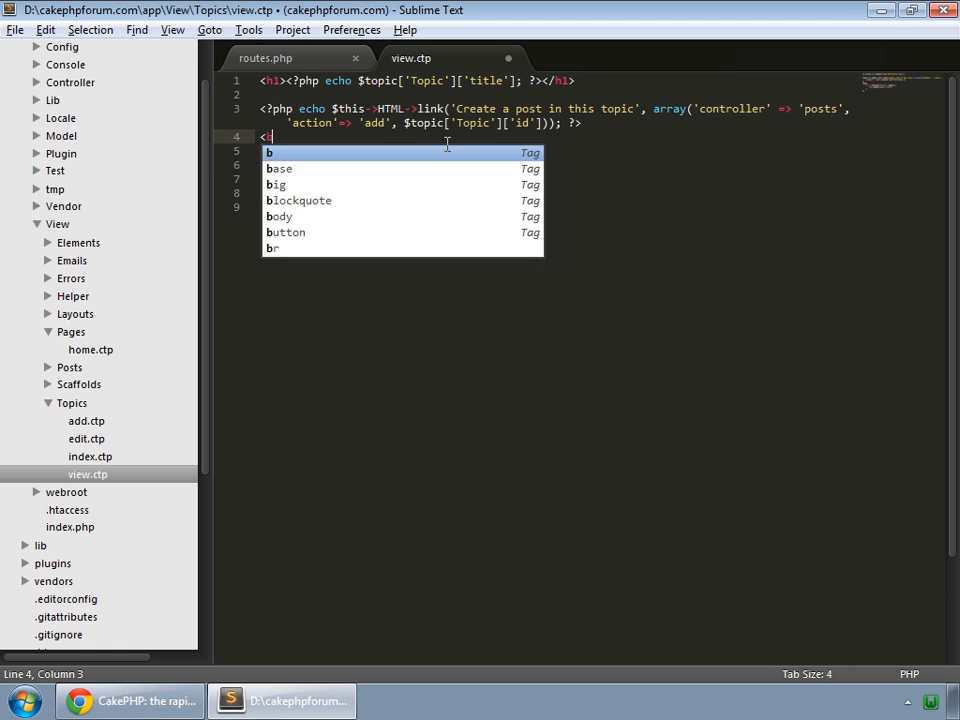
Step: Add a <table> with header row Sr. No., User, Post and its closing </table> to view.ctp
{"action": "left_click", "coordinate": [130, 696]}
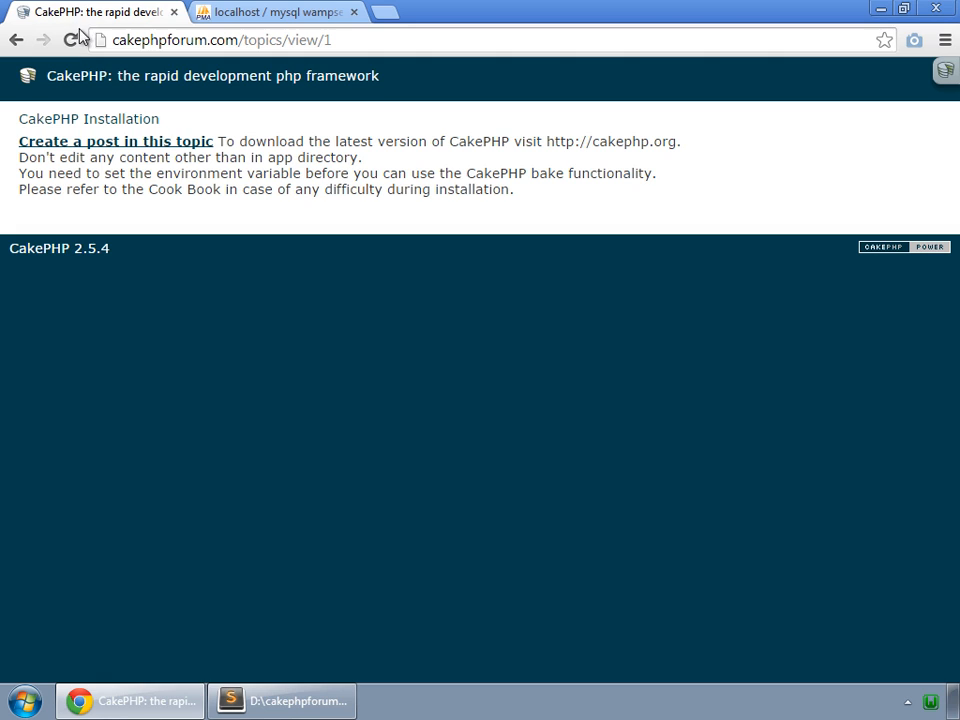
{"action": "left_click", "coordinate": [70, 44]}
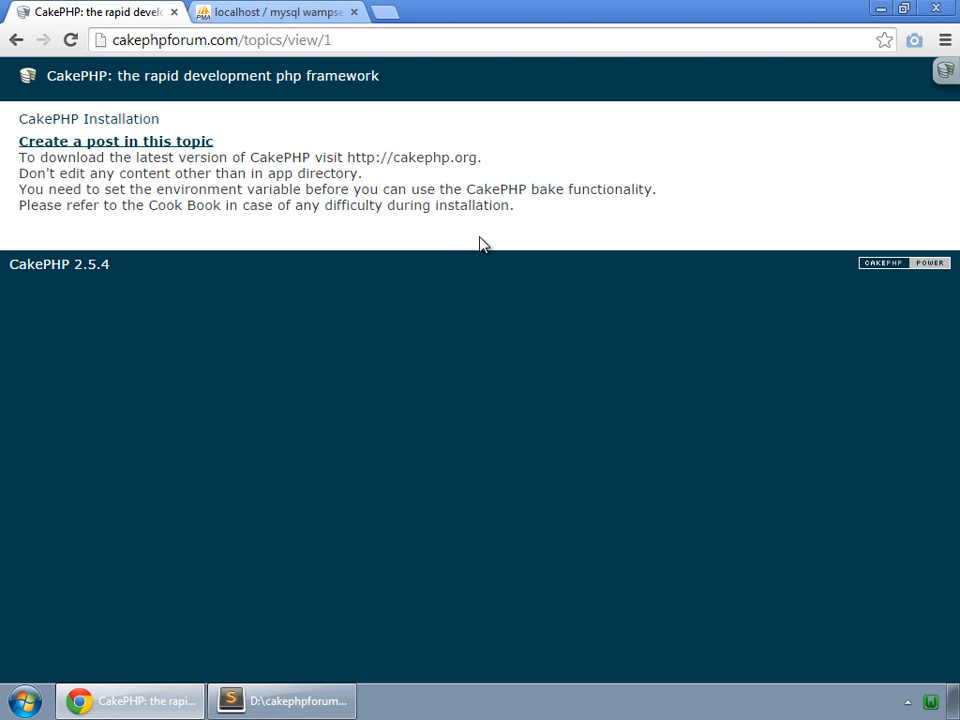
{"action": "mouse_move", "coordinate": [20, 162]}
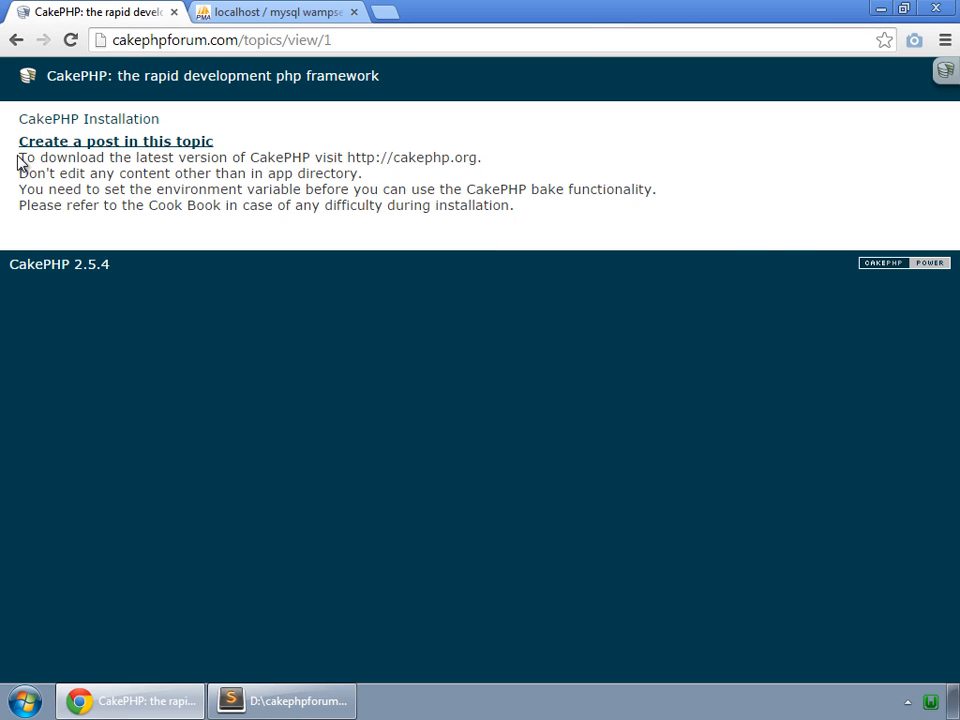
{"action": "left_click", "coordinate": [290, 696]}
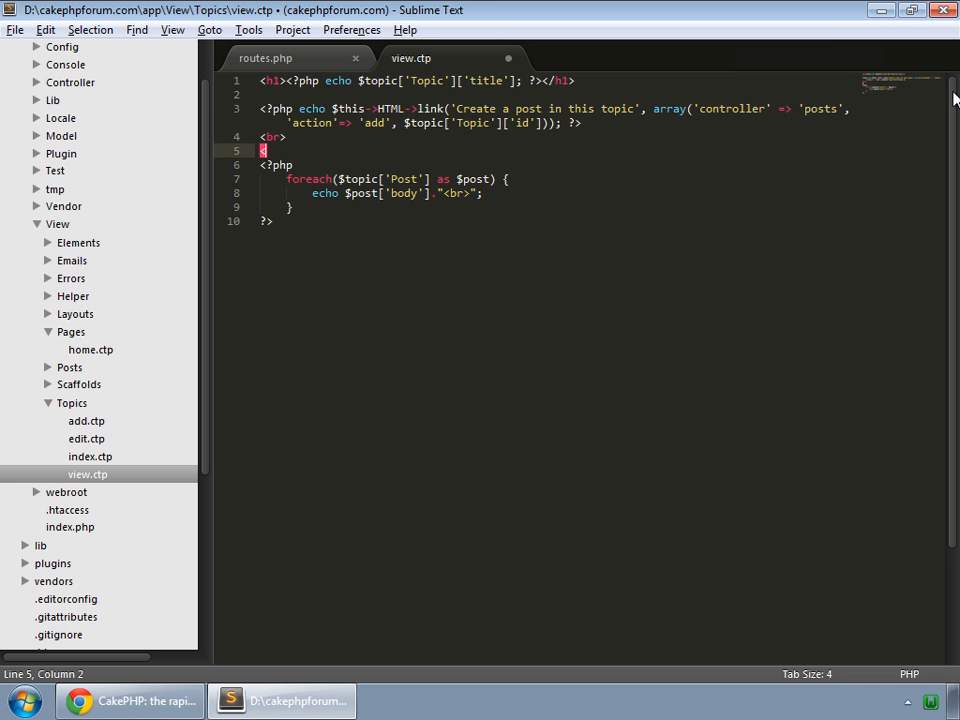
{"action": "type", "text": "table>"}
{"action": "type", "text": "<"}
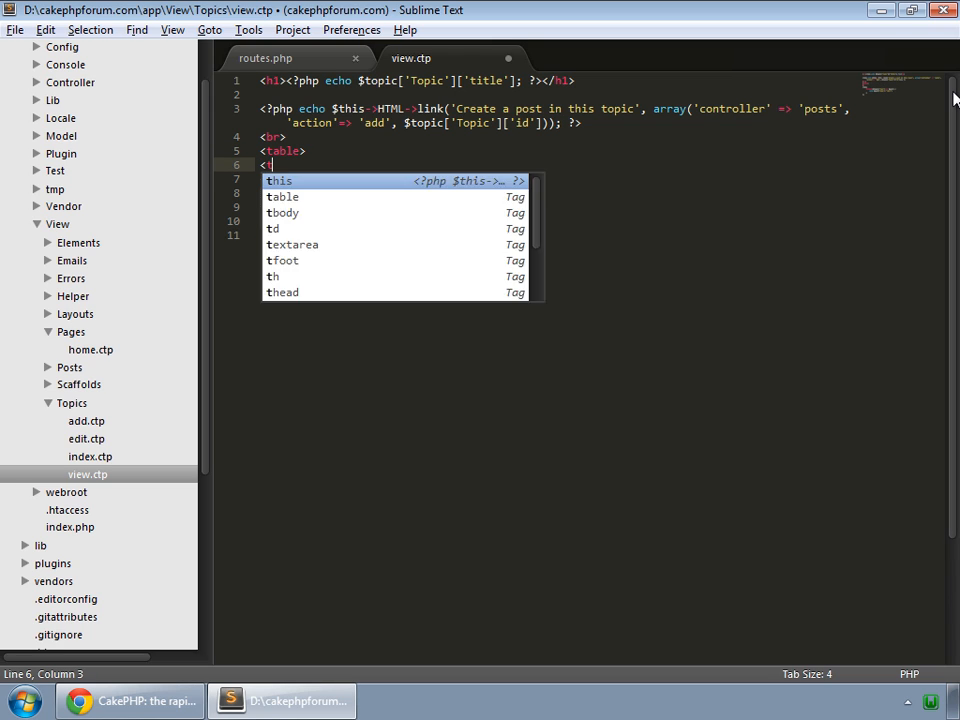
{"action": "type", "text": "tr><td"}
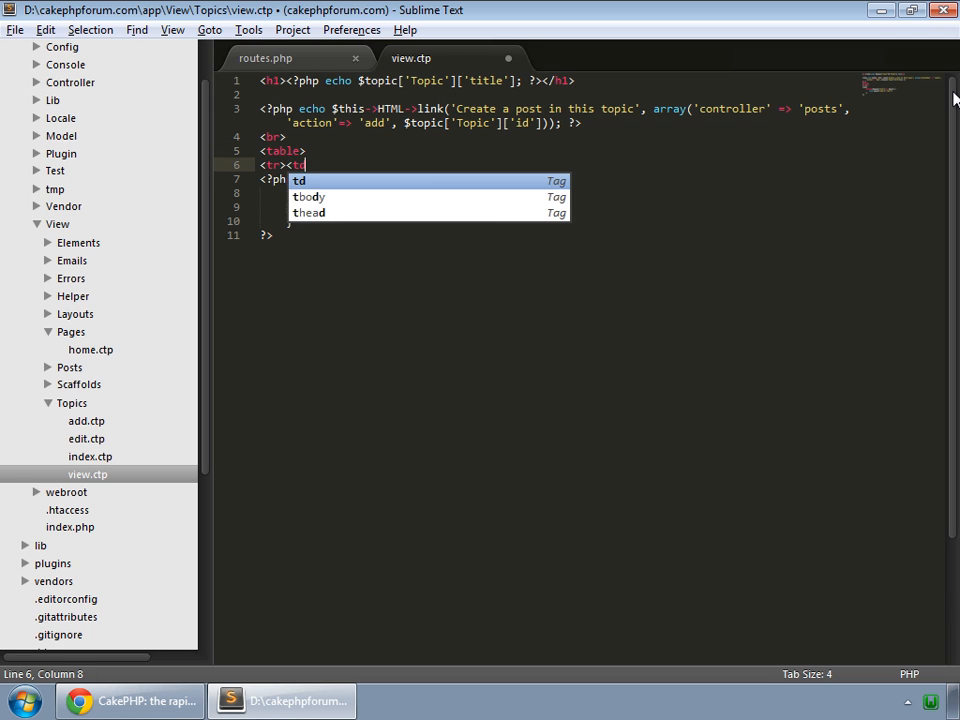
{"action": "type", "text": "Sr."}
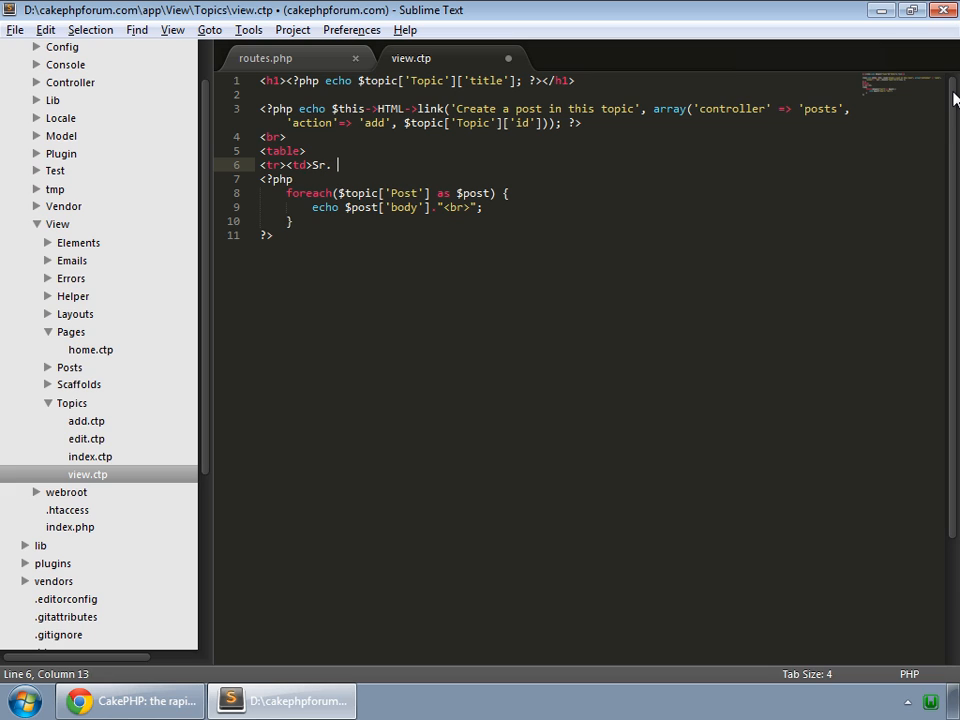
{"action": "type", "text": "No.<"}
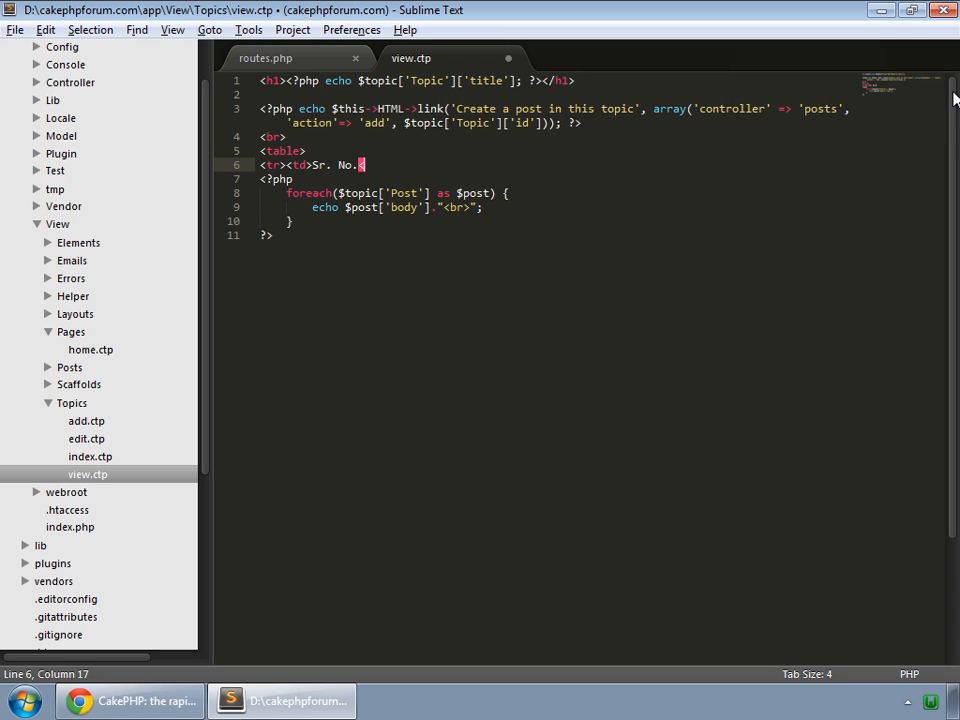
{"action": "type", "text": "</td><td>"}
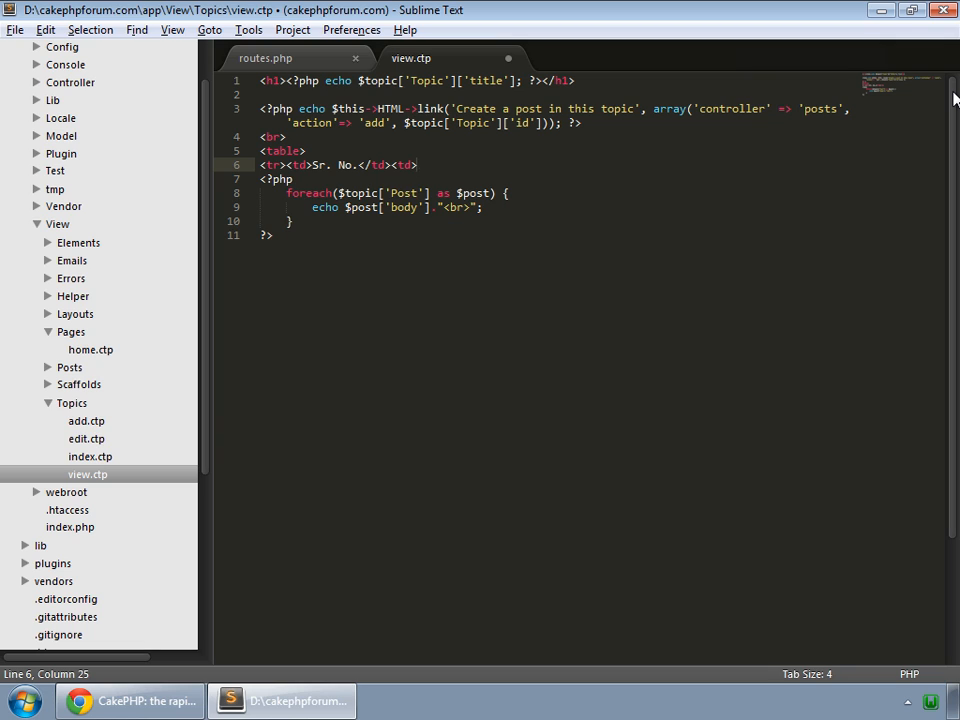
{"action": "type", "text": "User"}
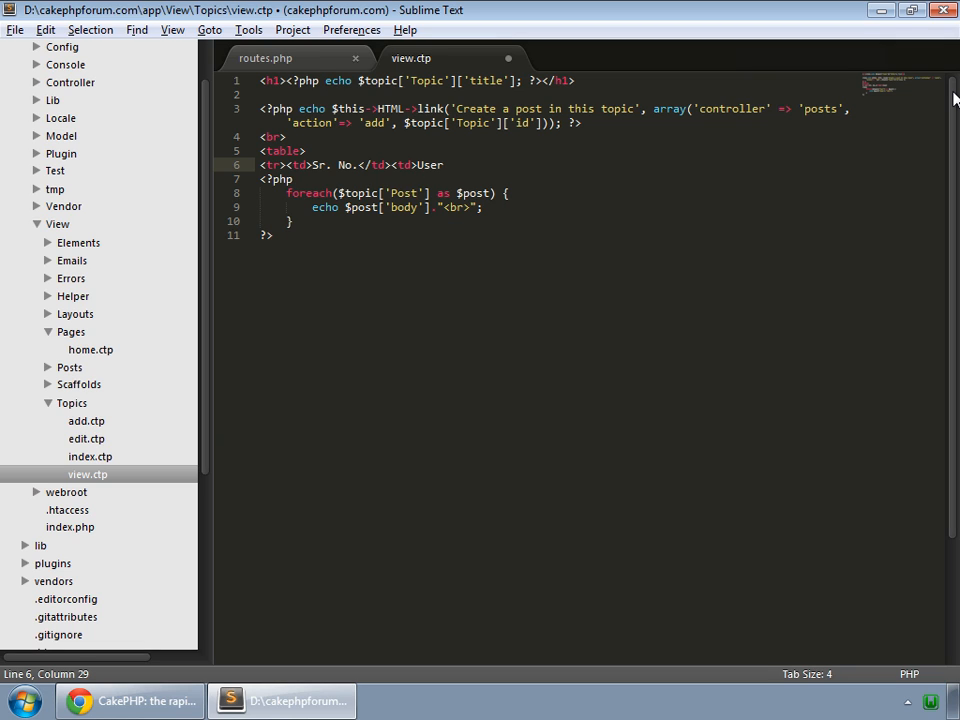
{"action": "type", "text": "</td>"}
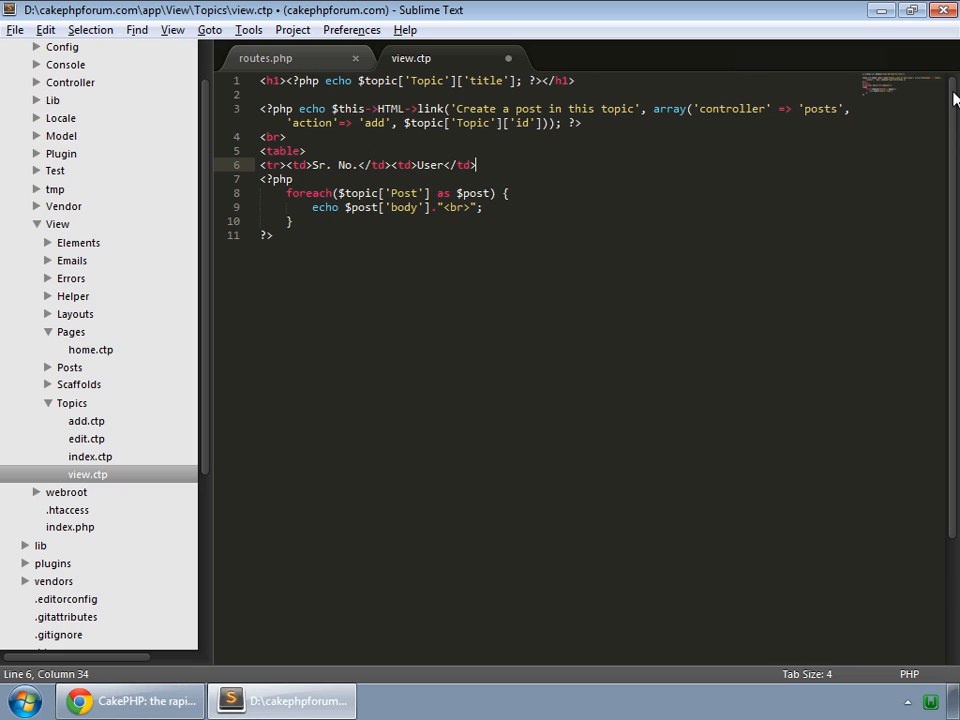
{"action": "type", "text": "<td>"}
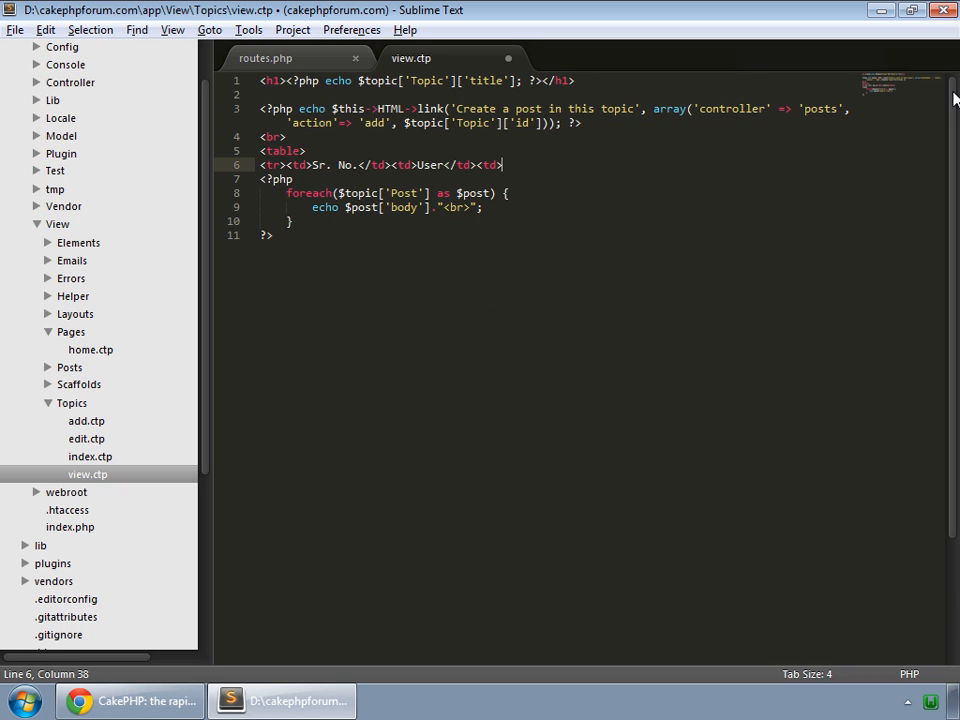
{"action": "type", "text": "P"}
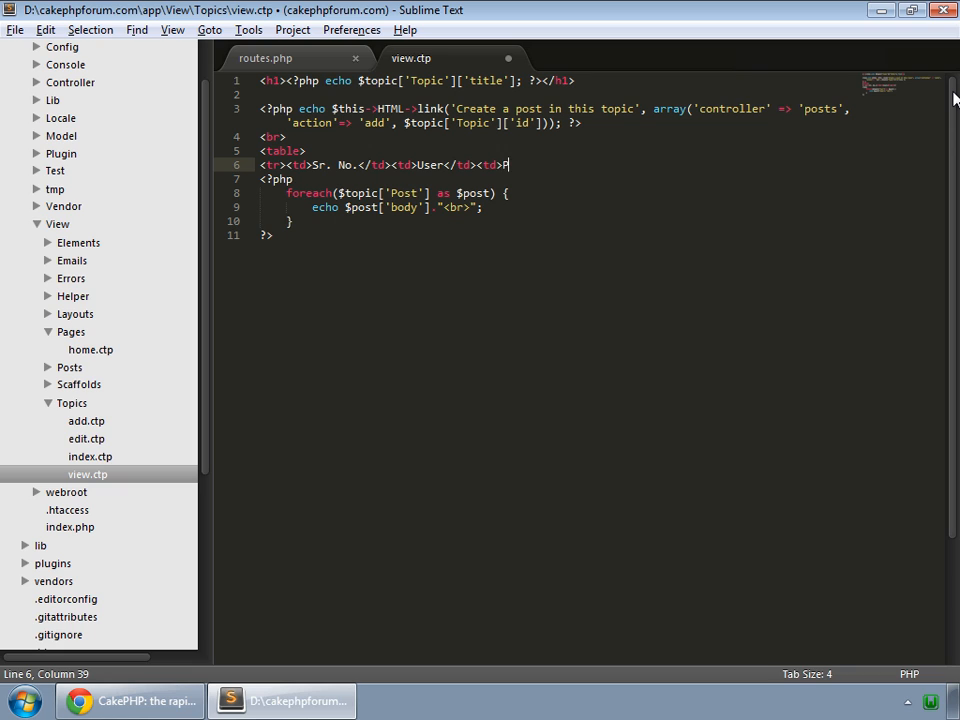
{"action": "type", "text": "ost</td></tr>"}
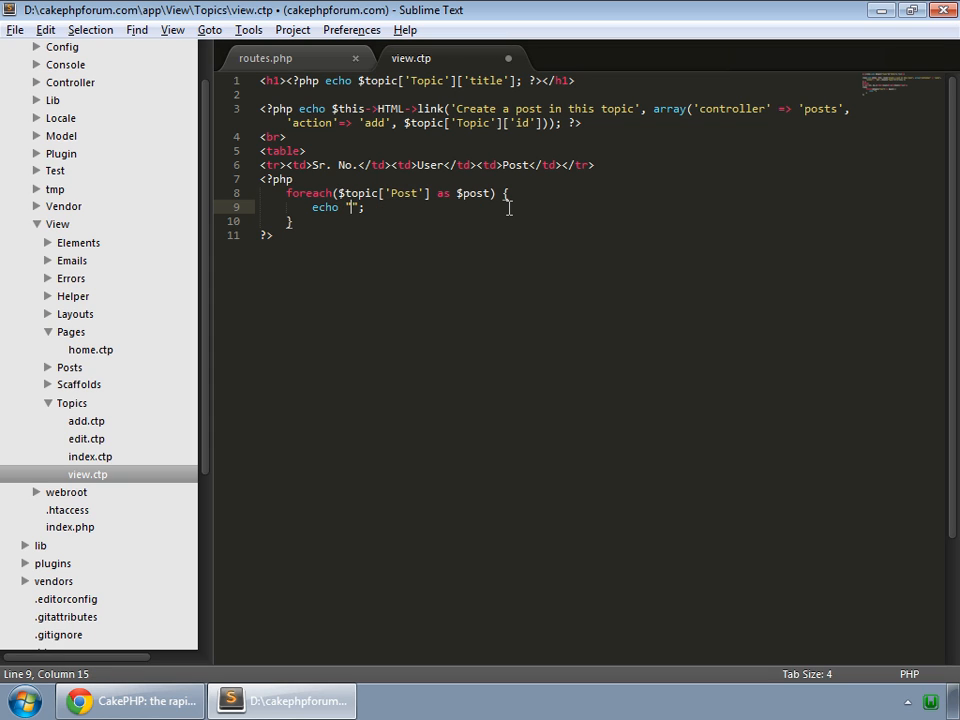
{"action": "type", "text": "<tr><td>Sr. No.</td><td>User</td><td>Post</td></tr>"}
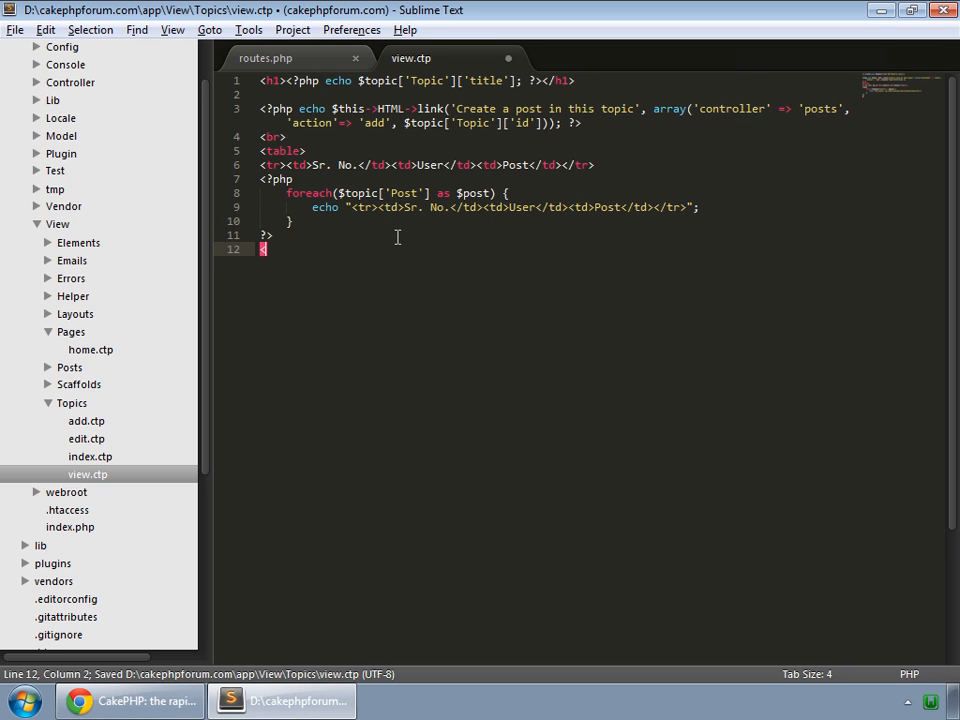
{"action": "type", "text": "/table>"}
{"action": "left_click", "coordinate": [490, 206]}
{"action": "type", "text": "\".."}
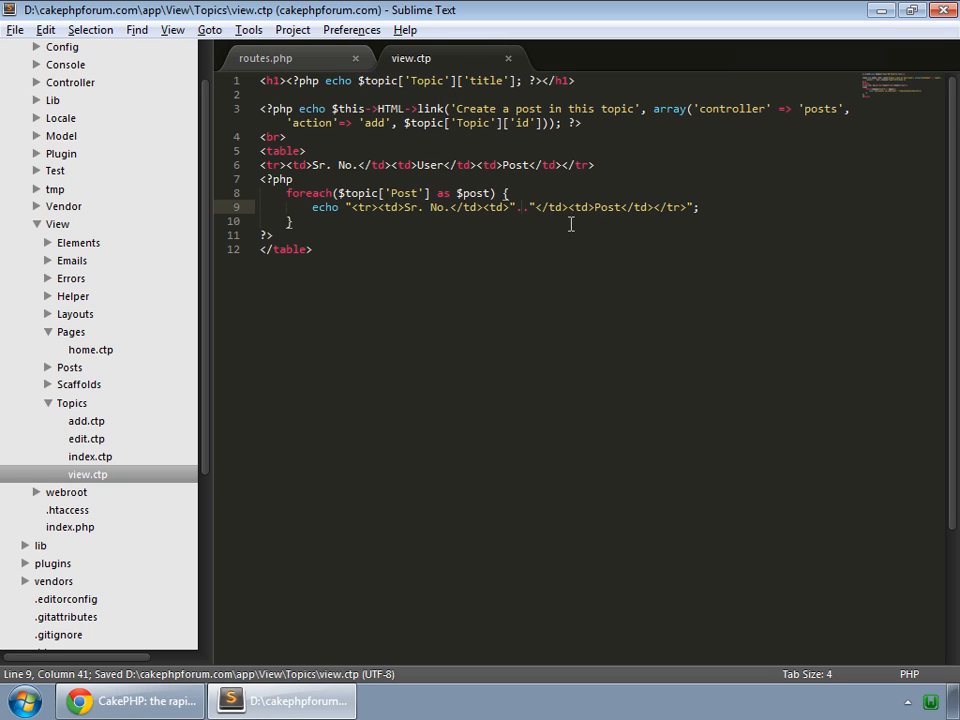
Step: Echo one <tr> per post showing $post['user_id'] and its body
{"action": "type", "text": "$post['"}
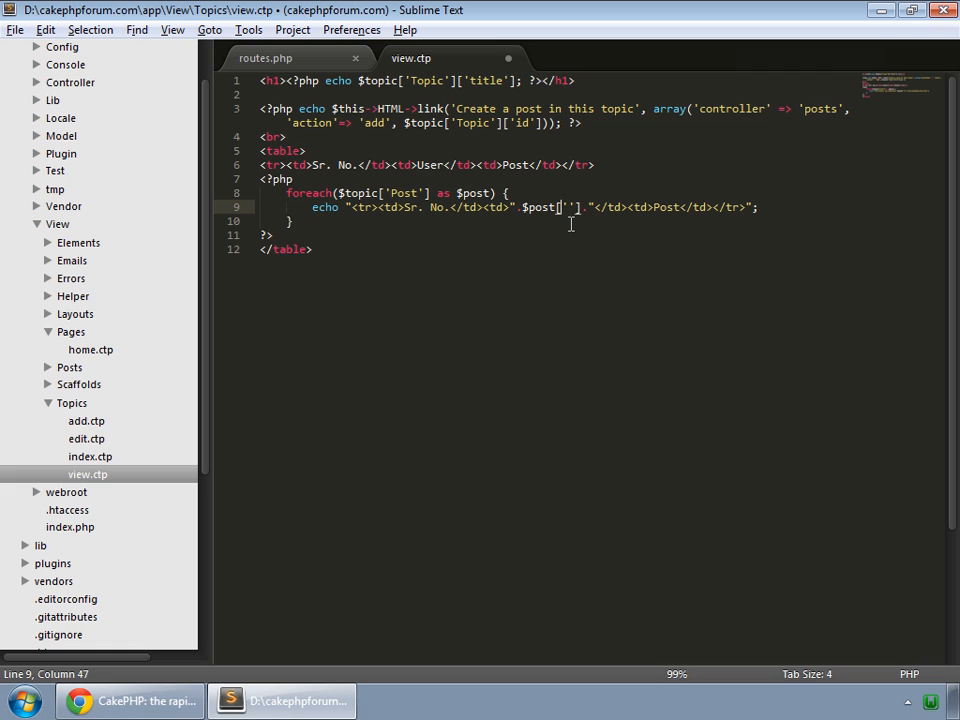
{"action": "type", "text": "user"}
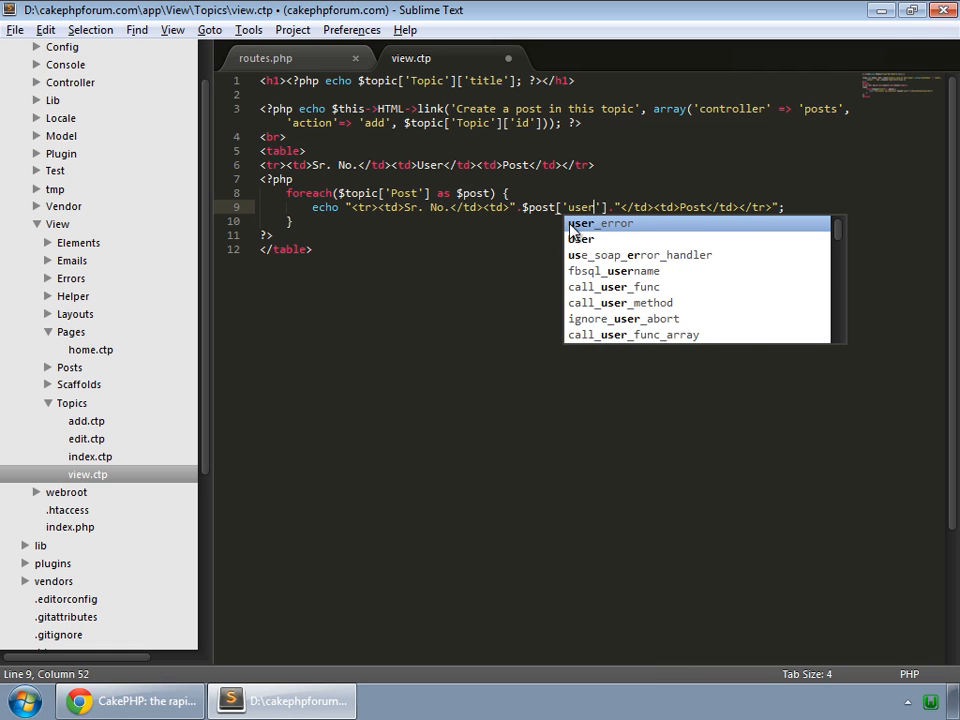
{"action": "type", "text": "_id"}
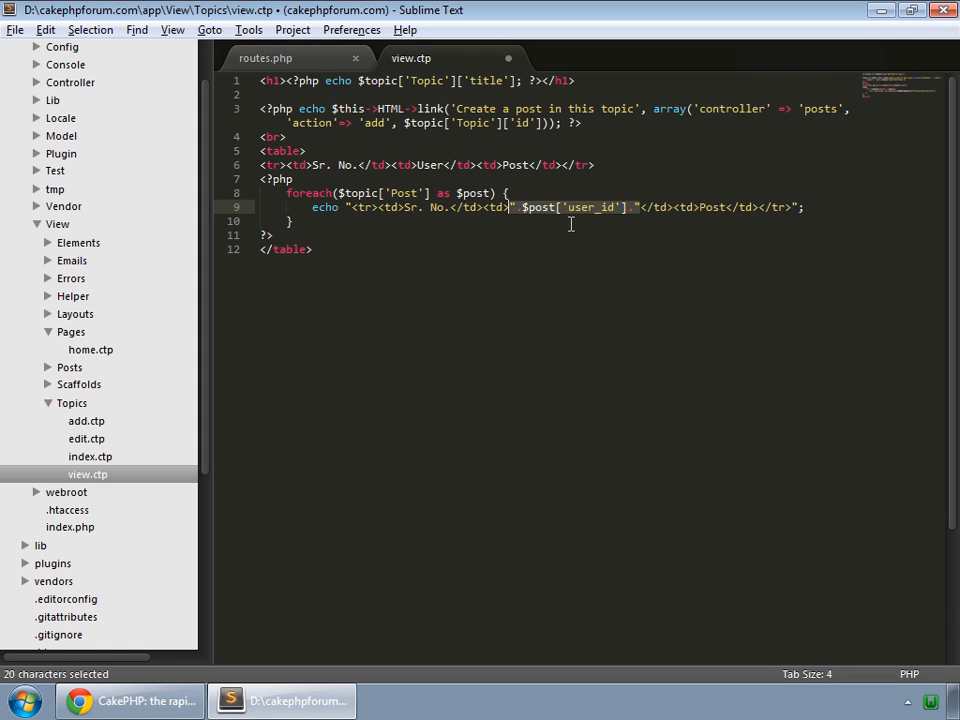
{"action": "key", "text": "ctrl+c"}
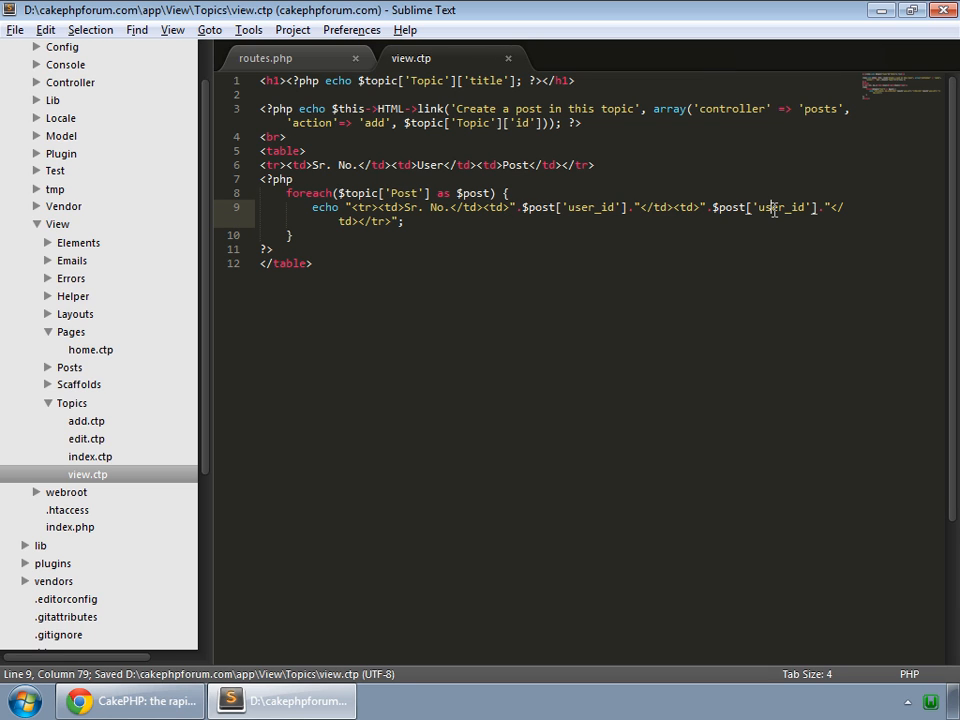
{"action": "type", "text": "body"}
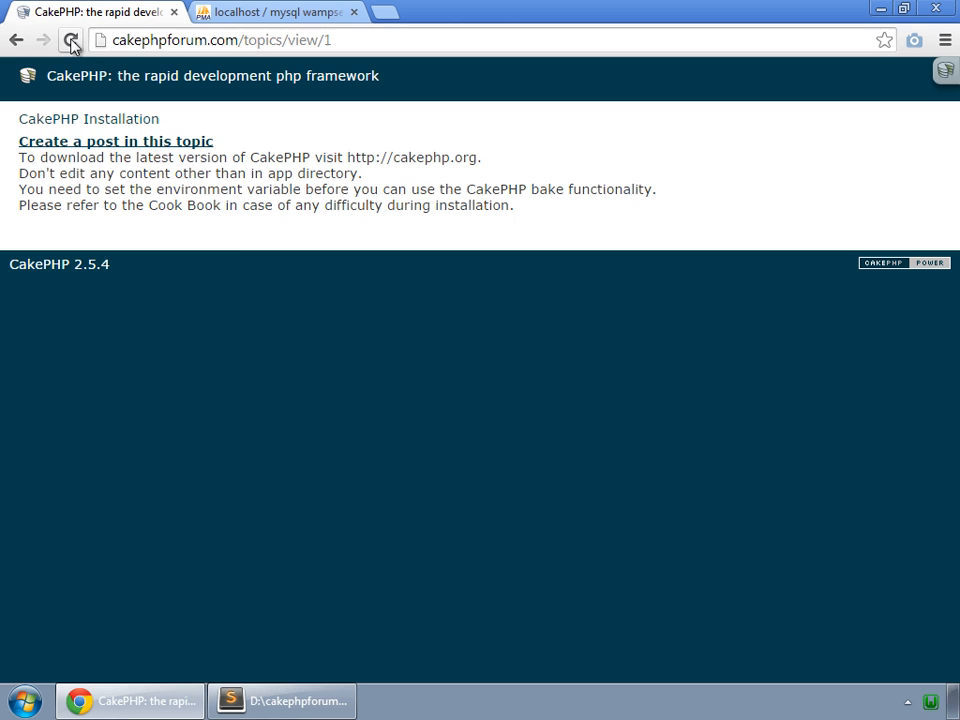
Step: Reload topics/view/1 to see the posts in the Sr. No./User/Post table
{"action": "left_click", "coordinate": [72, 44]}
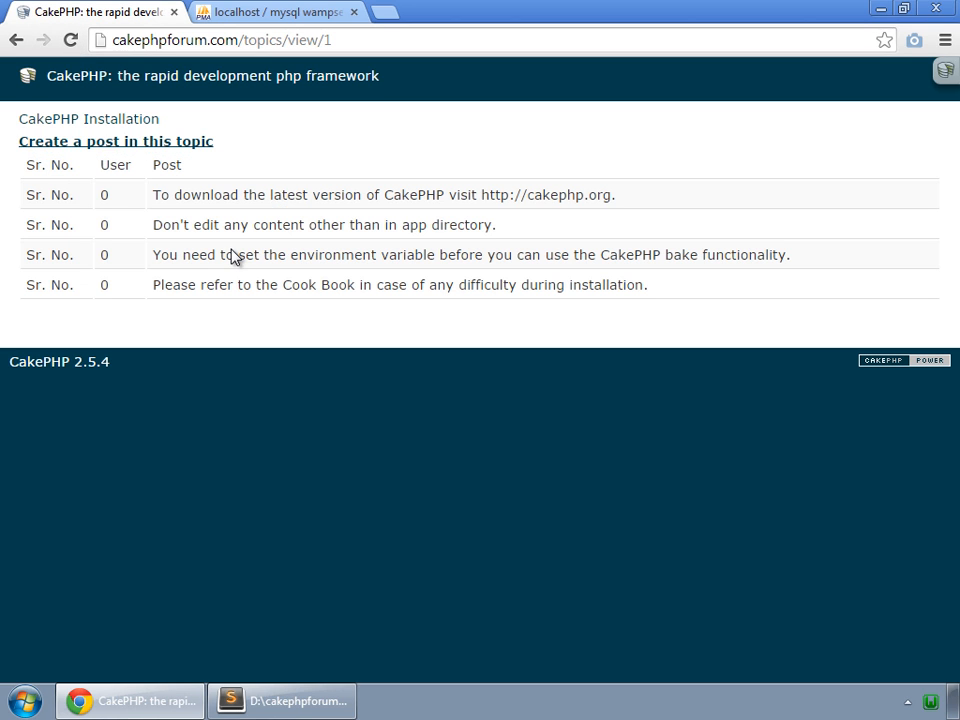
{"action": "mouse_move", "coordinate": [252, 172]}
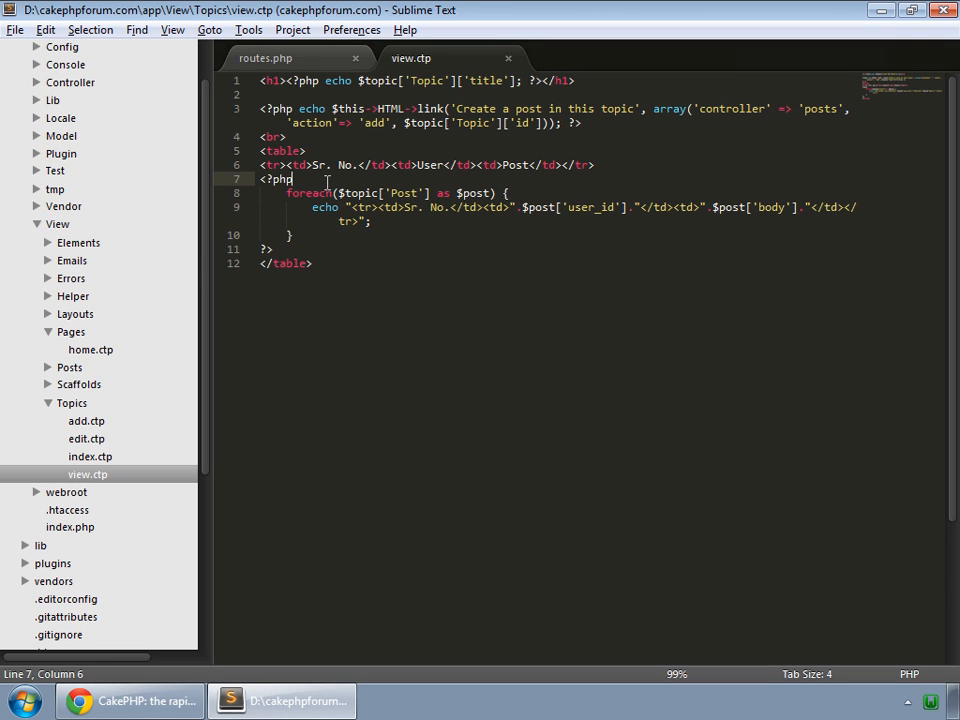
Step: Set $counter = 1 before the loop, echo it as each row's number and add $counter++
{"action": "key", "text": "Enter"}
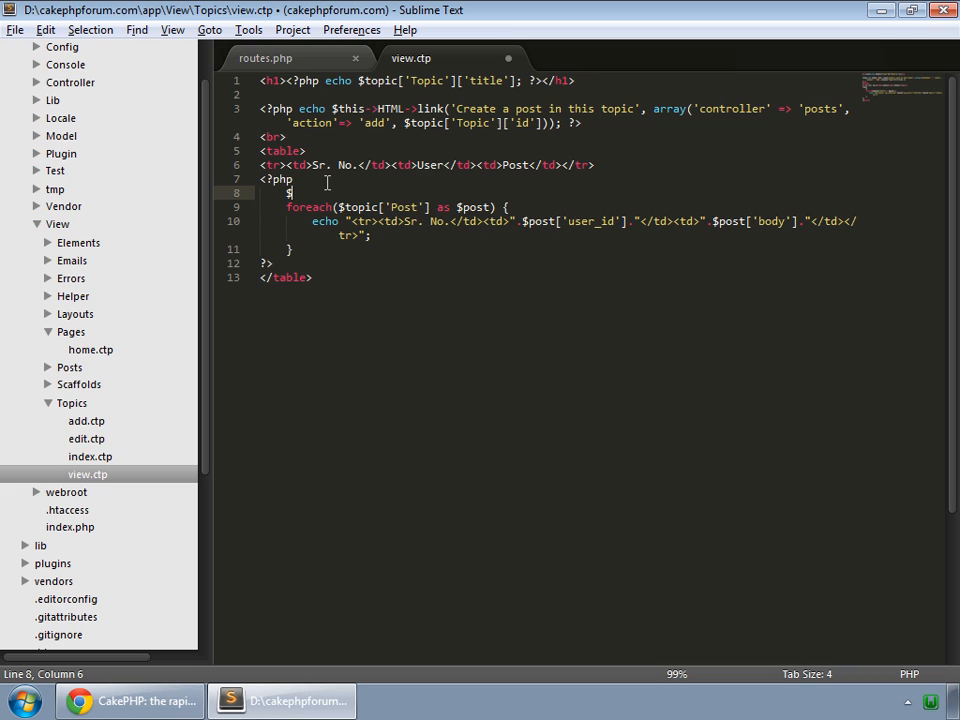
{"action": "type", "text": "counte"}
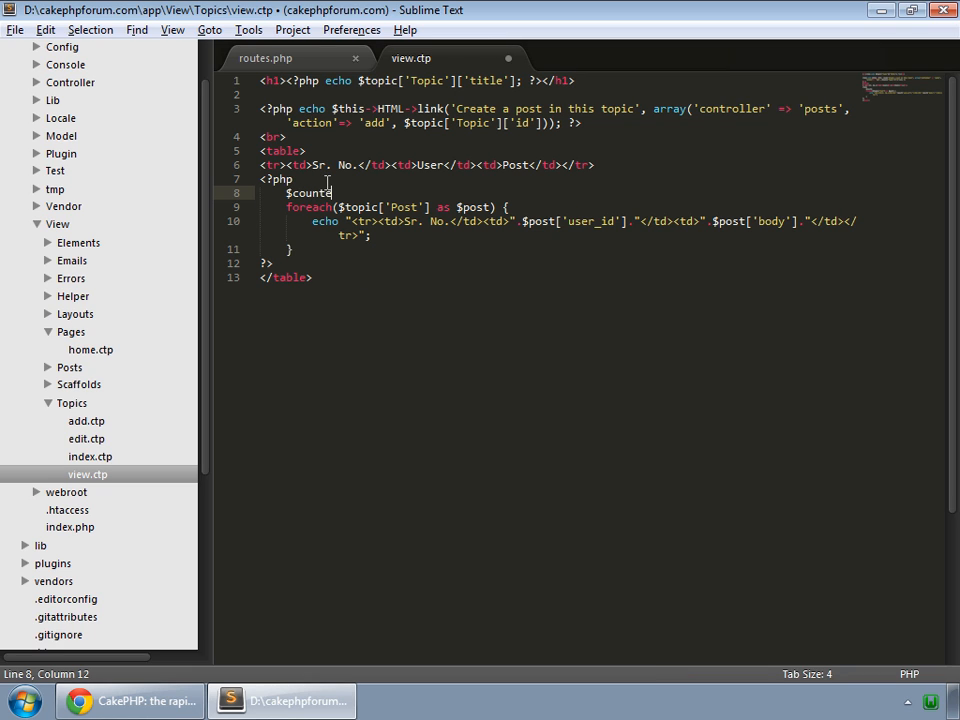
{"action": "type", "text": "="}
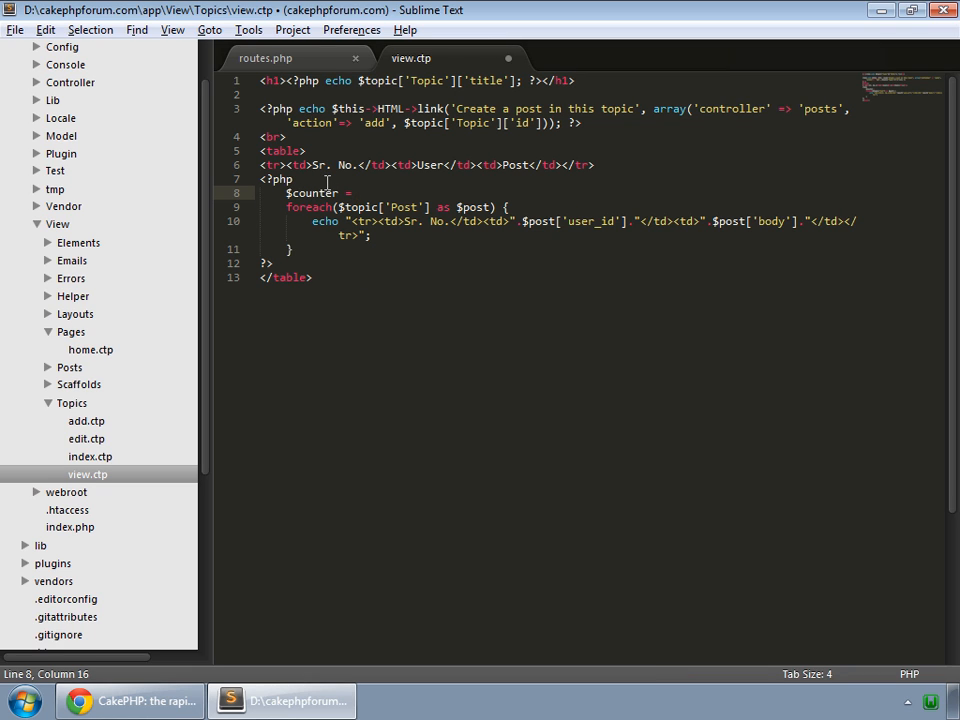
{"action": "type", "text": "1;"}
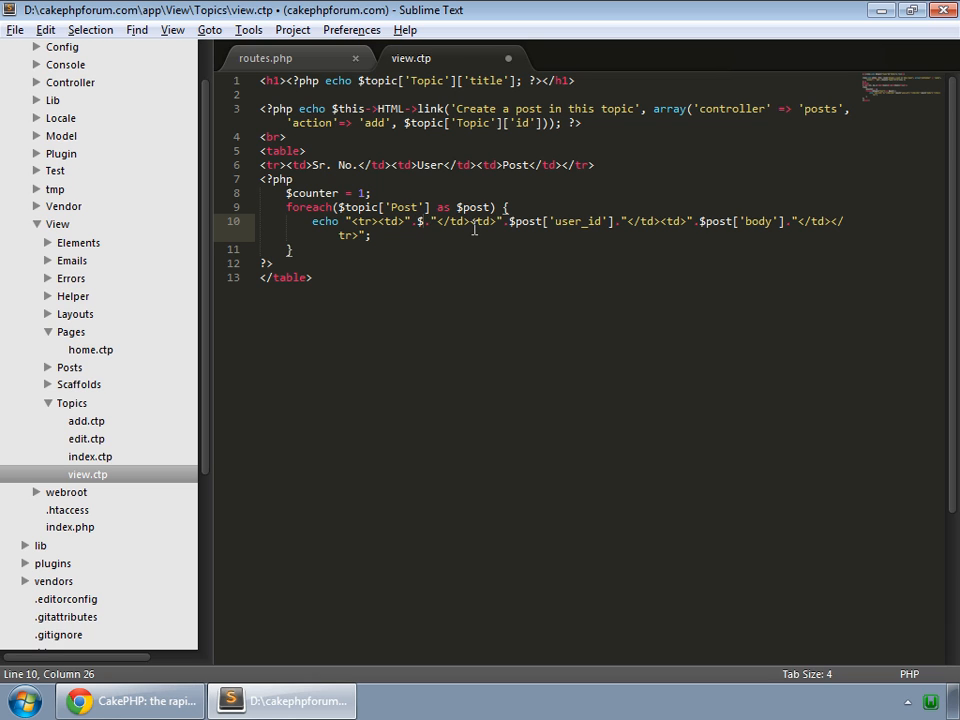
{"action": "type", "text": "counter"}
{"action": "type", "text": "$"}
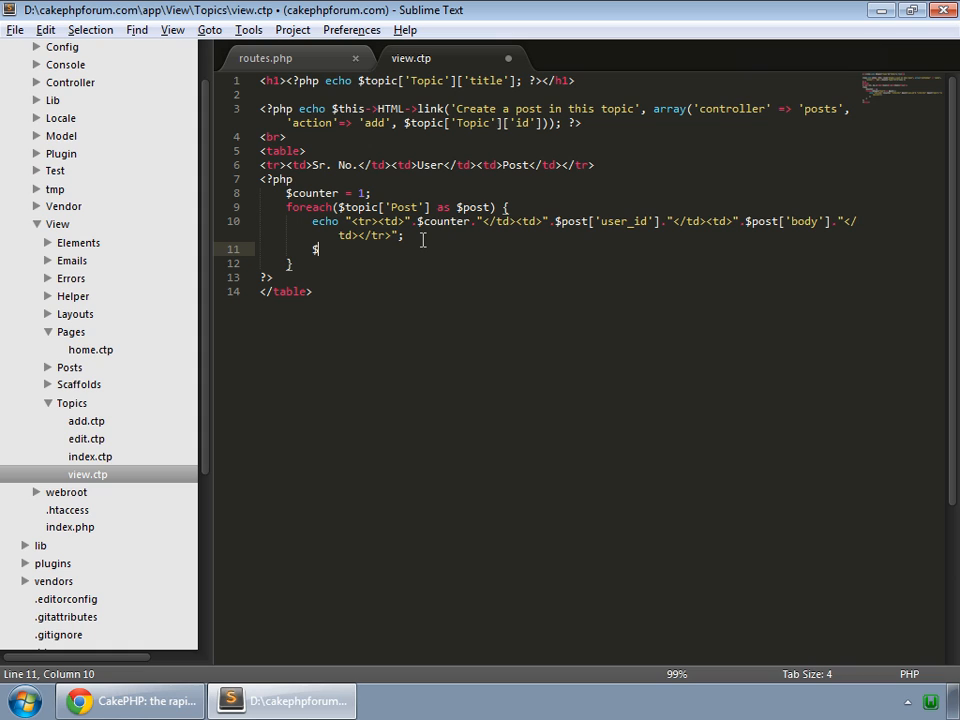
{"action": "type", "text": "counte"}
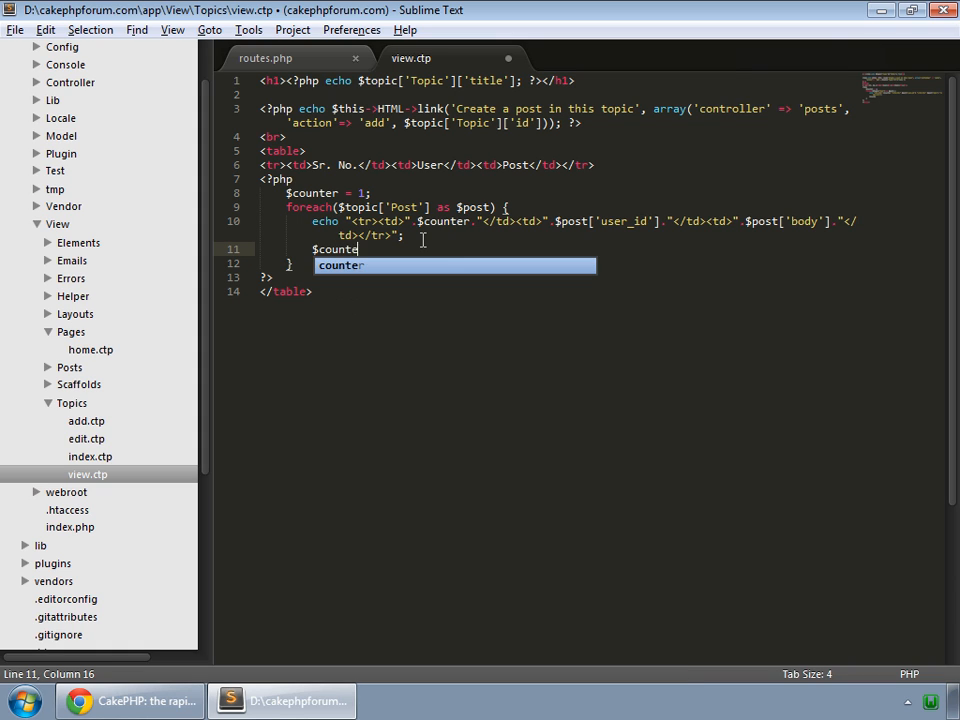
{"action": "type", "text": "r++;"}
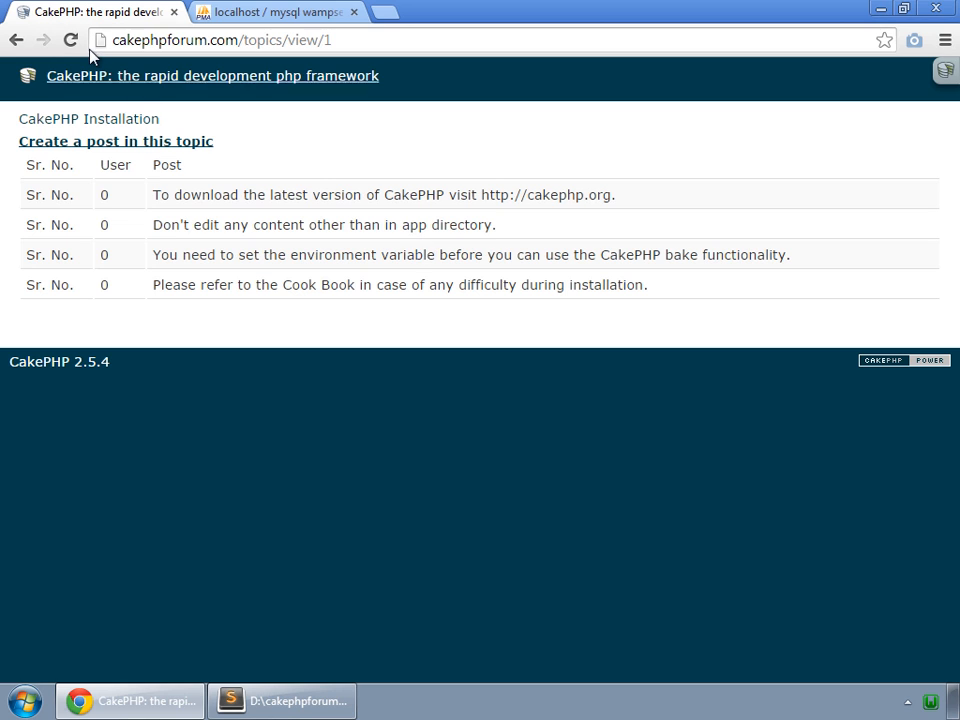
Step: Reload the topic to see posts numbered 1 to 4, then return to the editor
{"action": "left_click", "coordinate": [72, 44]}
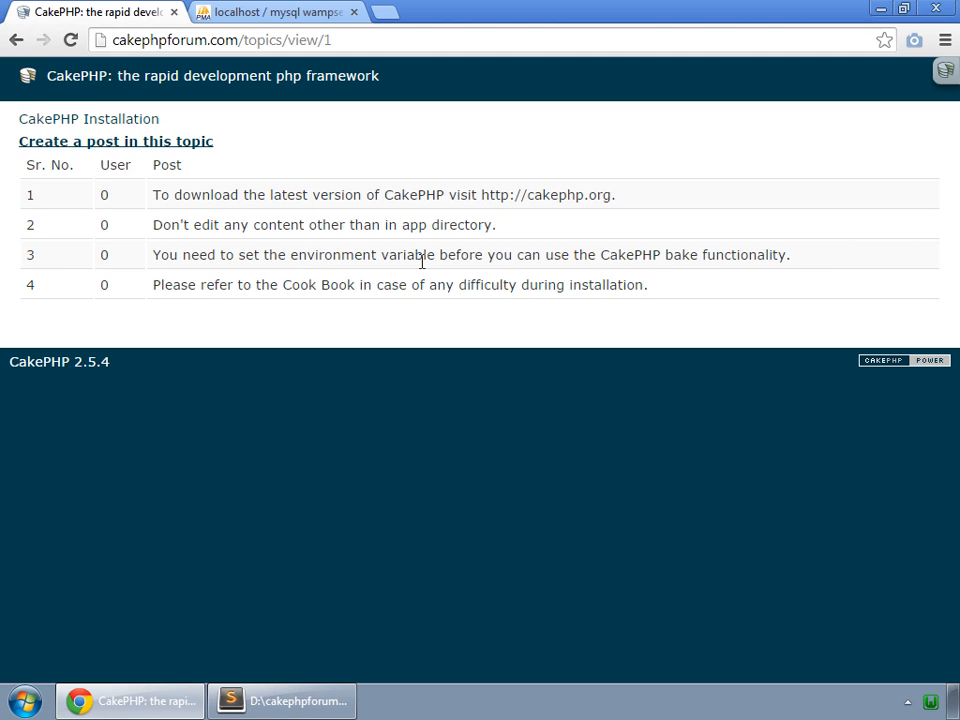
{"action": "mouse_move", "coordinate": [468, 162]}
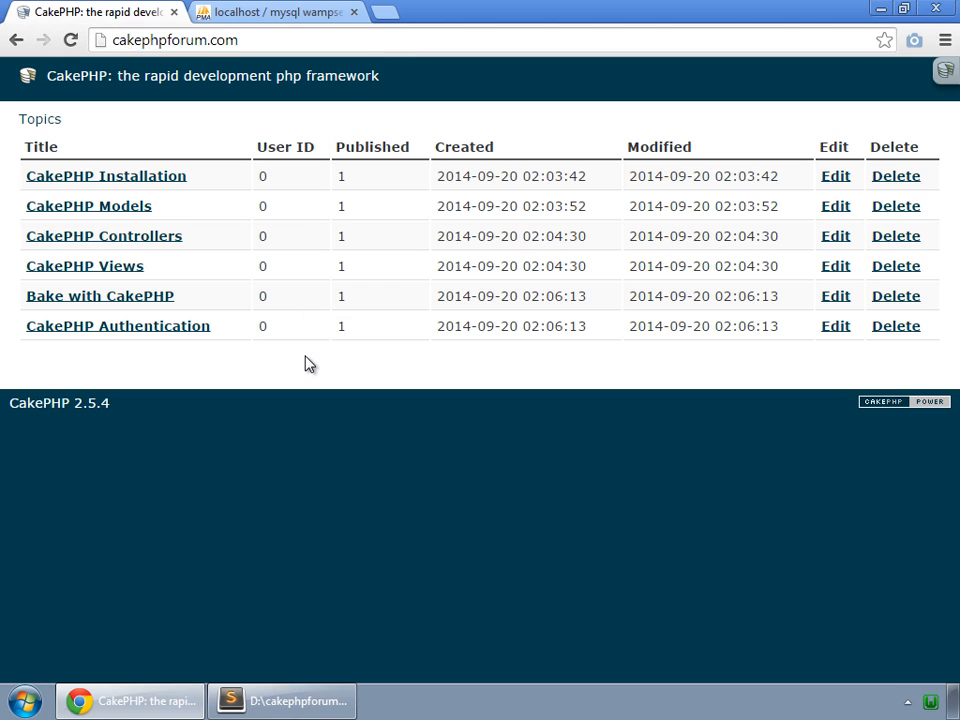
{"action": "mouse_move", "coordinate": [222, 188]}
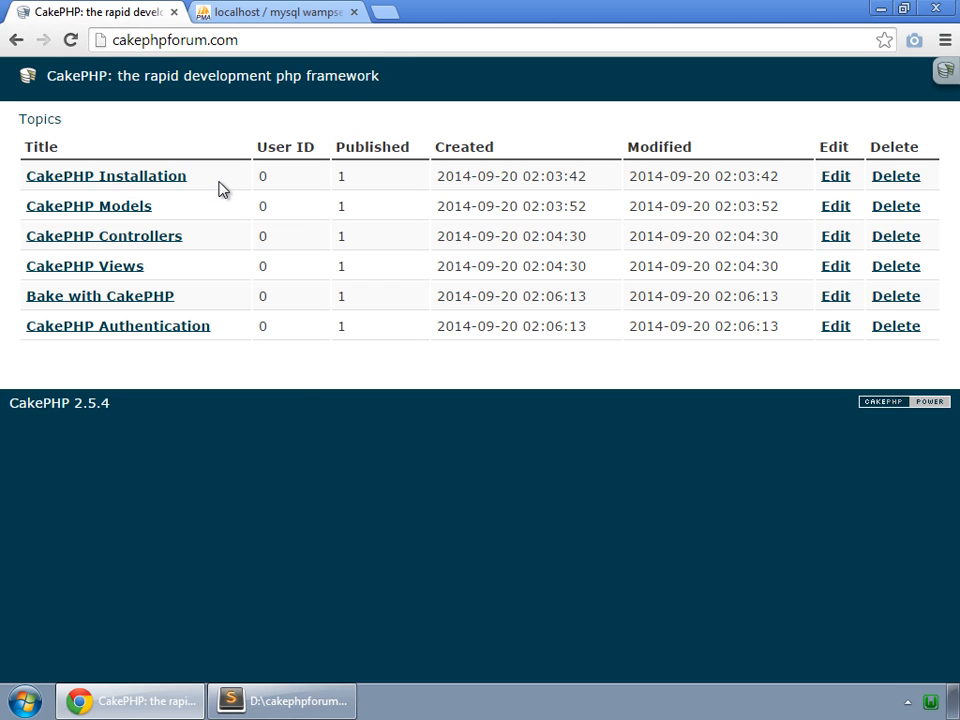
{"action": "mouse_move", "coordinate": [322, 326]}
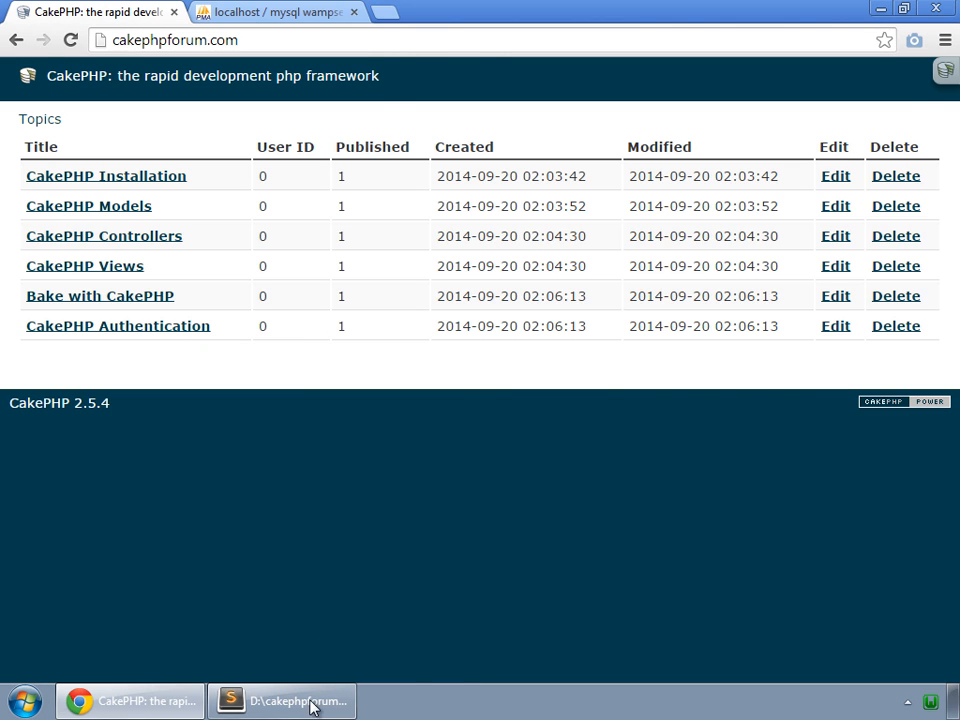
{"action": "left_click", "coordinate": [300, 700]}
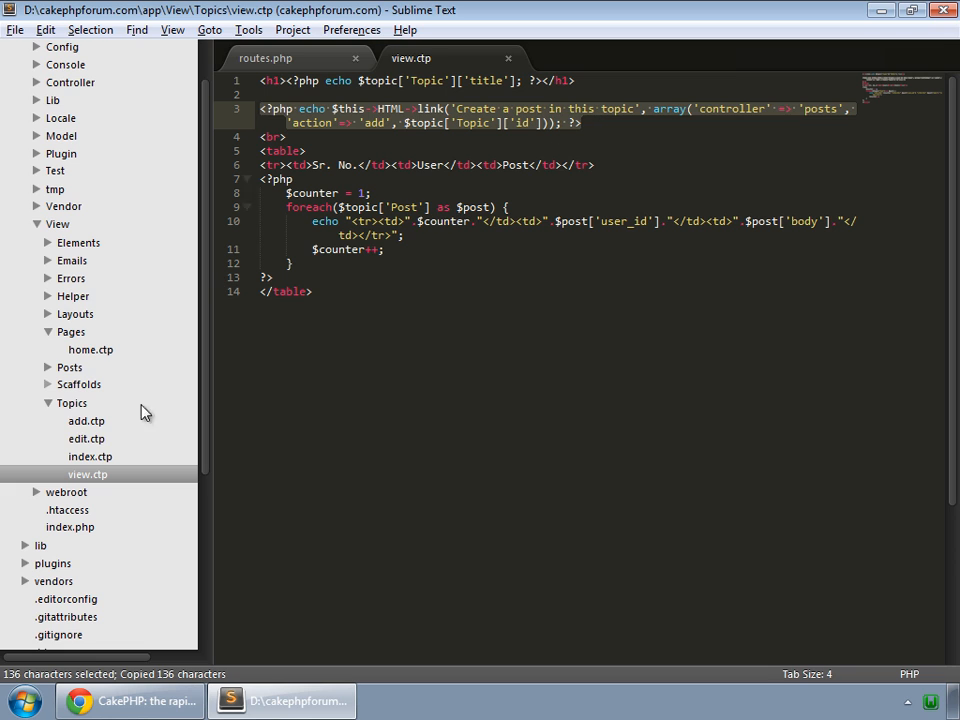
Step: Paste the link line into index.ctp as 'Create a new topic' pointing at the topics controller
{"action": "left_click", "coordinate": [88, 456]}
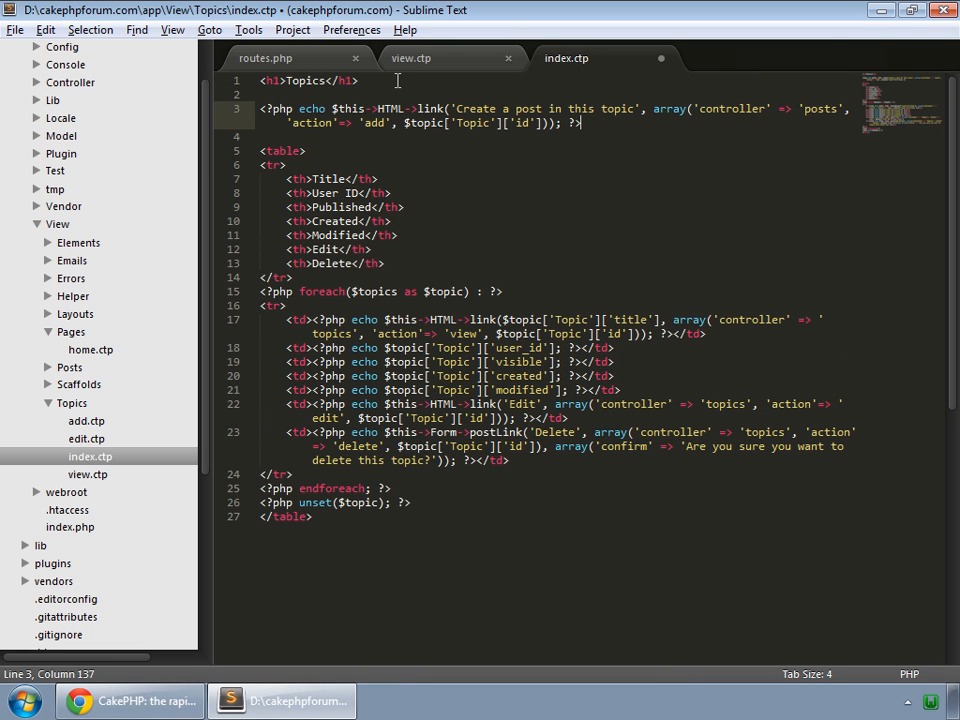
{"action": "type", "text": "<br>"}
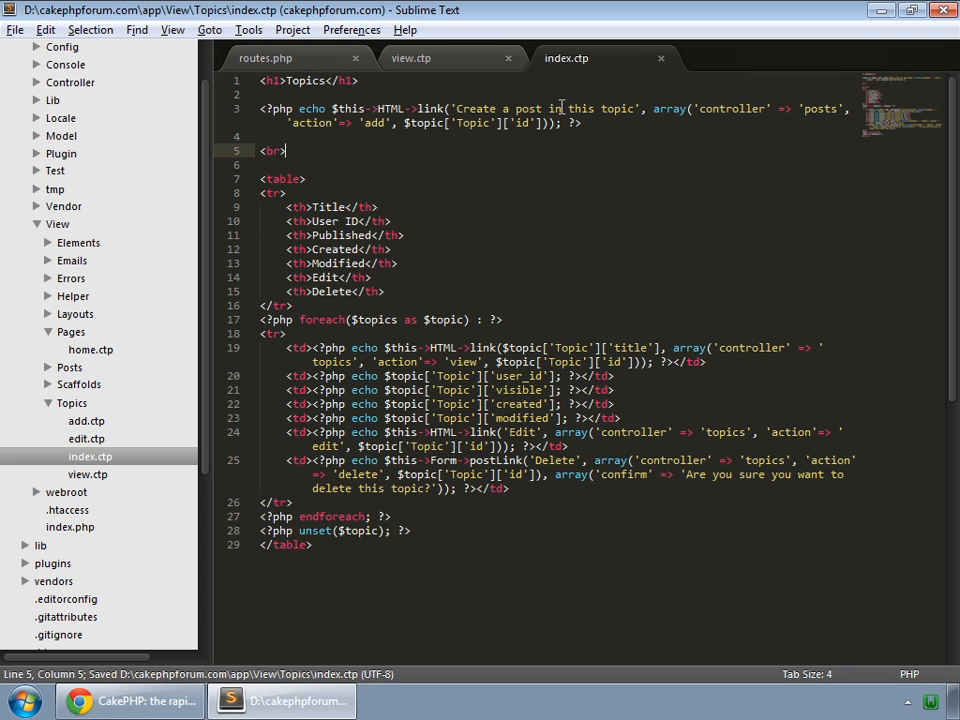
{"action": "mouse_move", "coordinate": [608, 108]}
{"action": "type", "text": "e"}
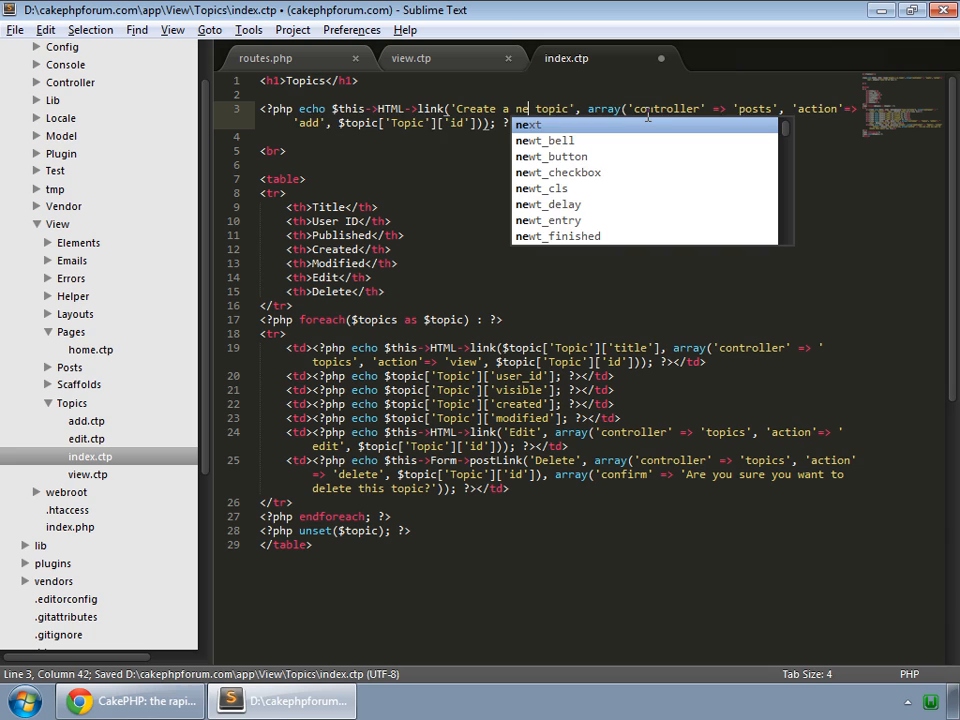
{"action": "key", "text": "Escape"}
{"action": "type", "text": "w"}
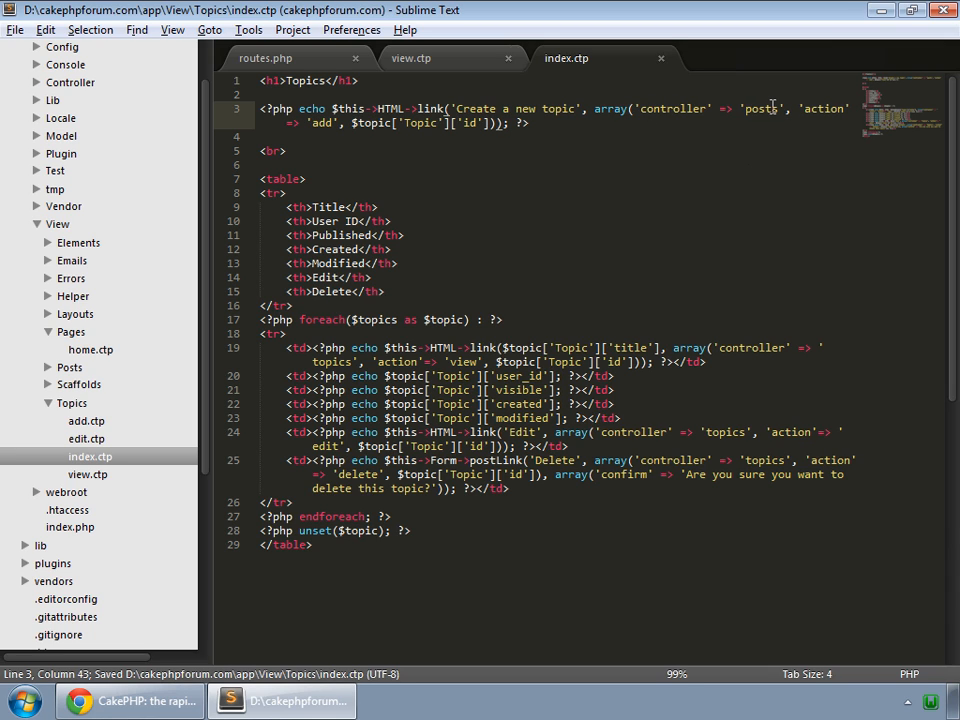
{"action": "double_click", "coordinate": [764, 108]}
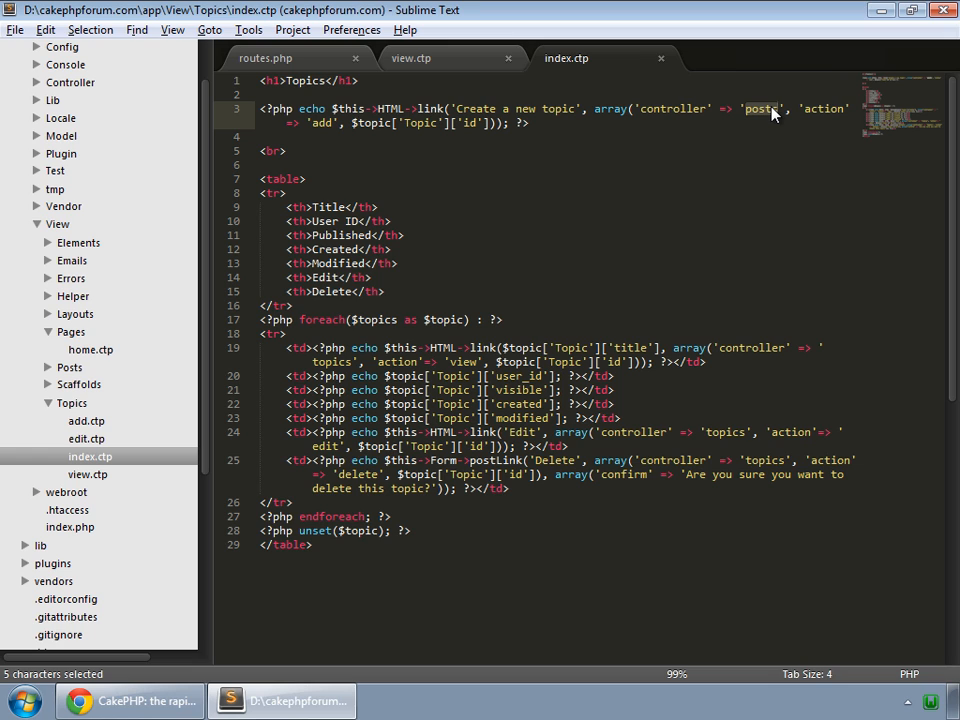
{"action": "type", "text": "topics"}
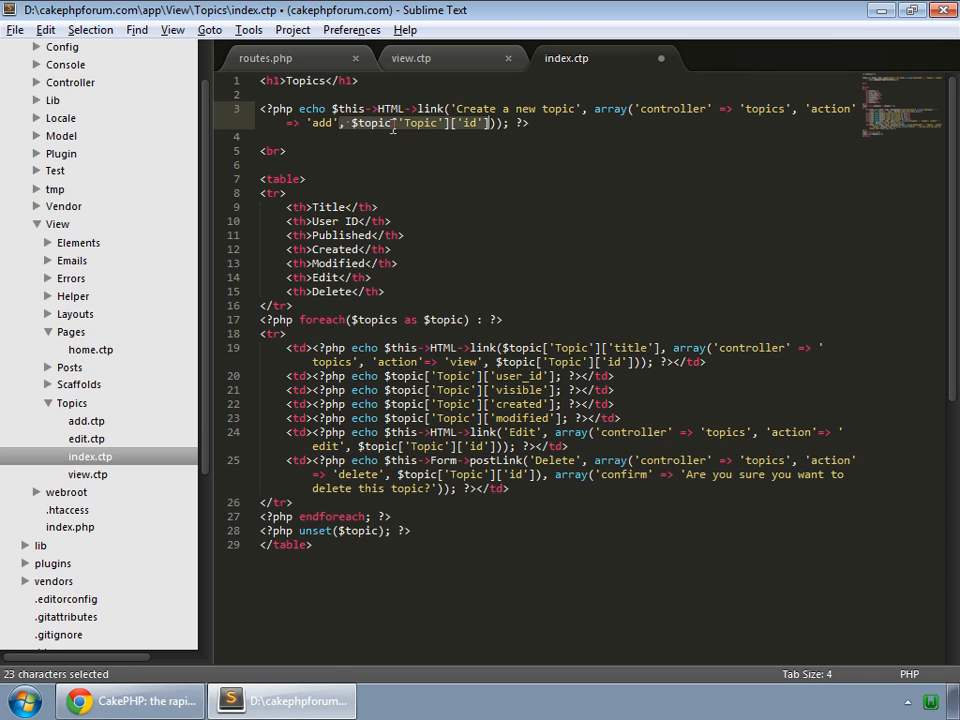
{"action": "left_click", "coordinate": [130, 698]}
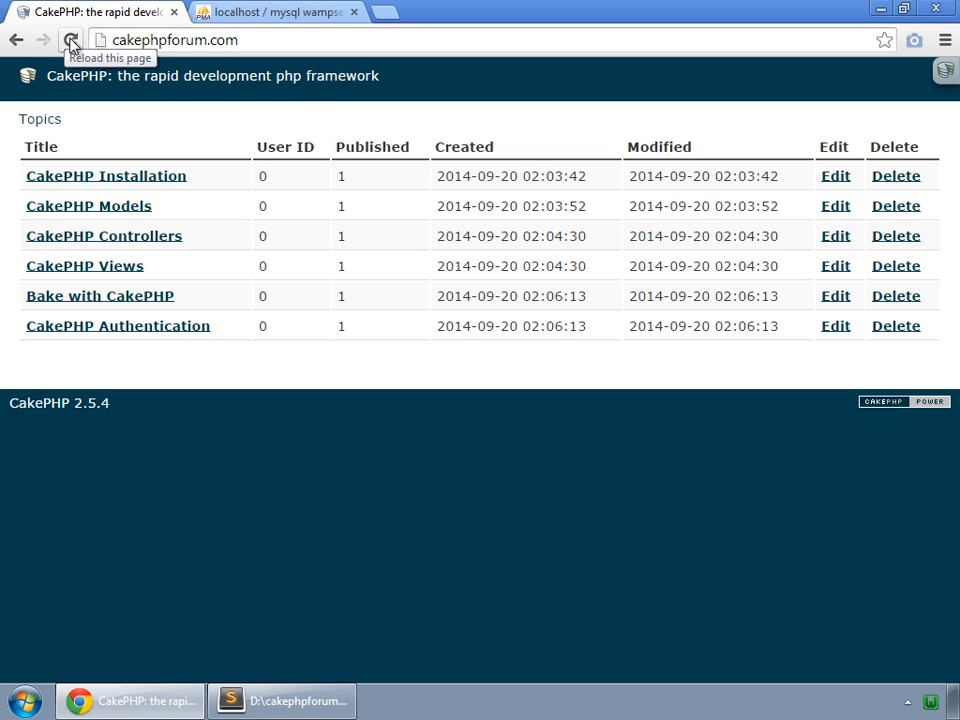
Step: Use the new link to create a visible topic titled 'Demo' and save it
{"action": "left_click", "coordinate": [72, 40]}
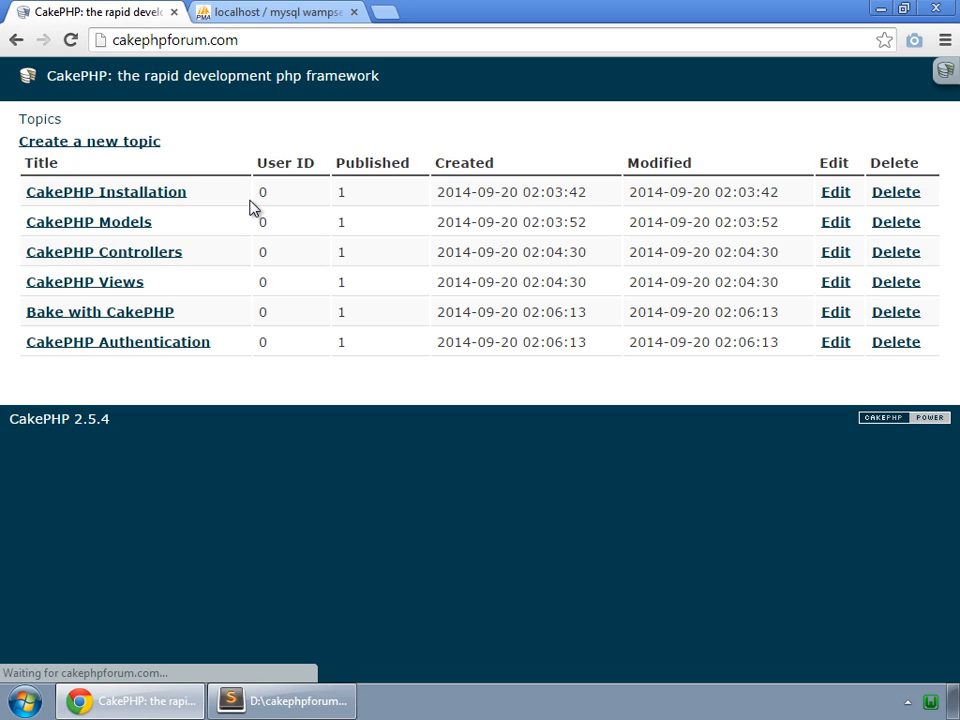
{"action": "left_click", "coordinate": [88, 140]}
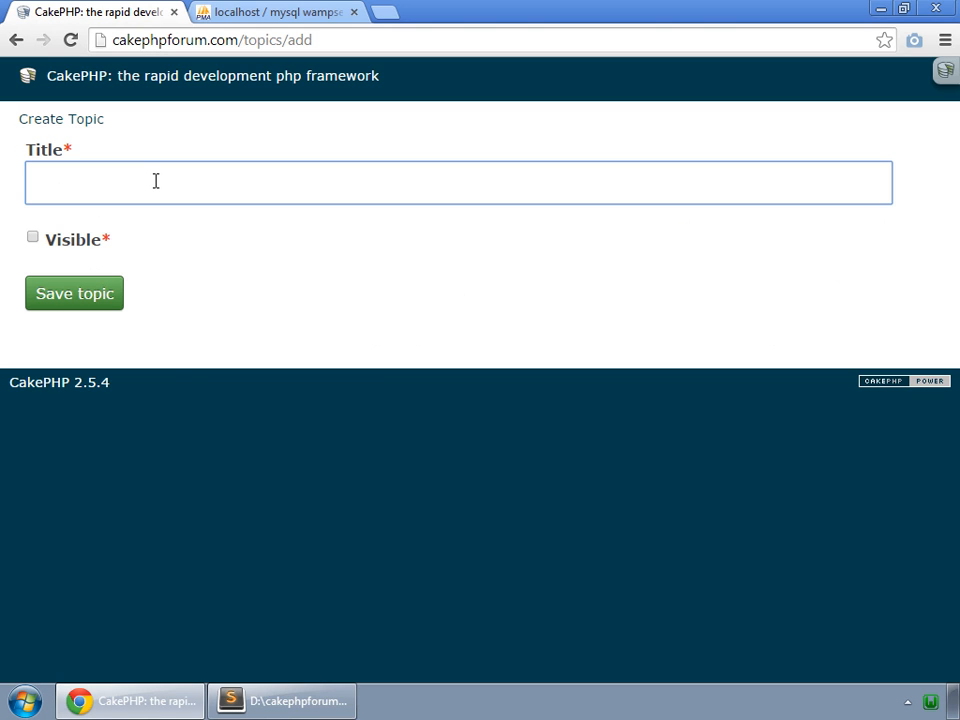
{"action": "type", "text": "Demo"}
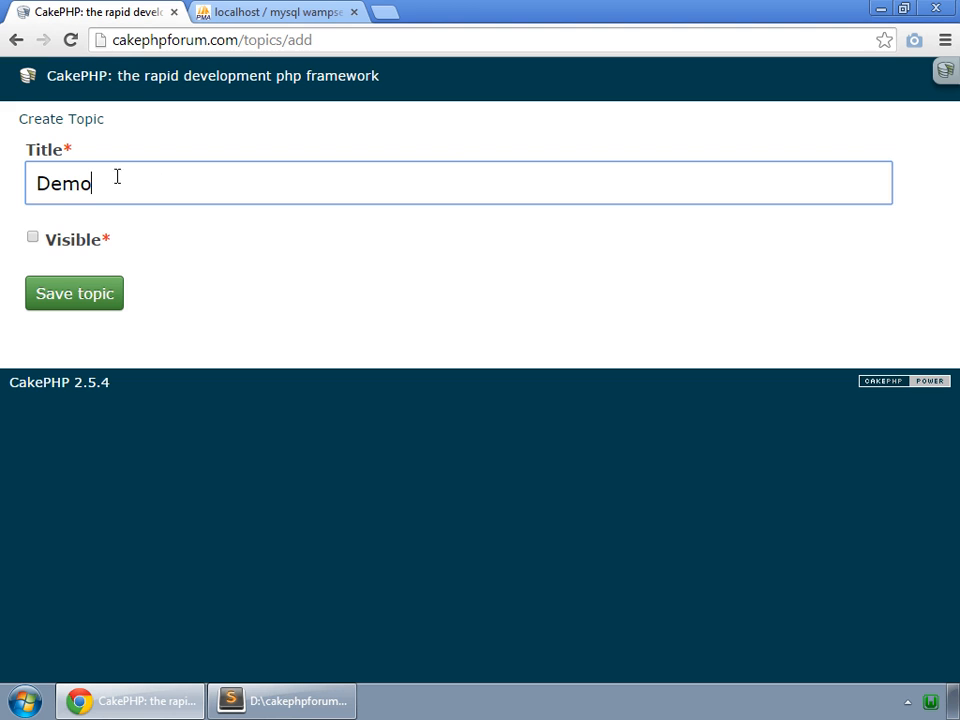
{"action": "left_click", "coordinate": [32, 236]}
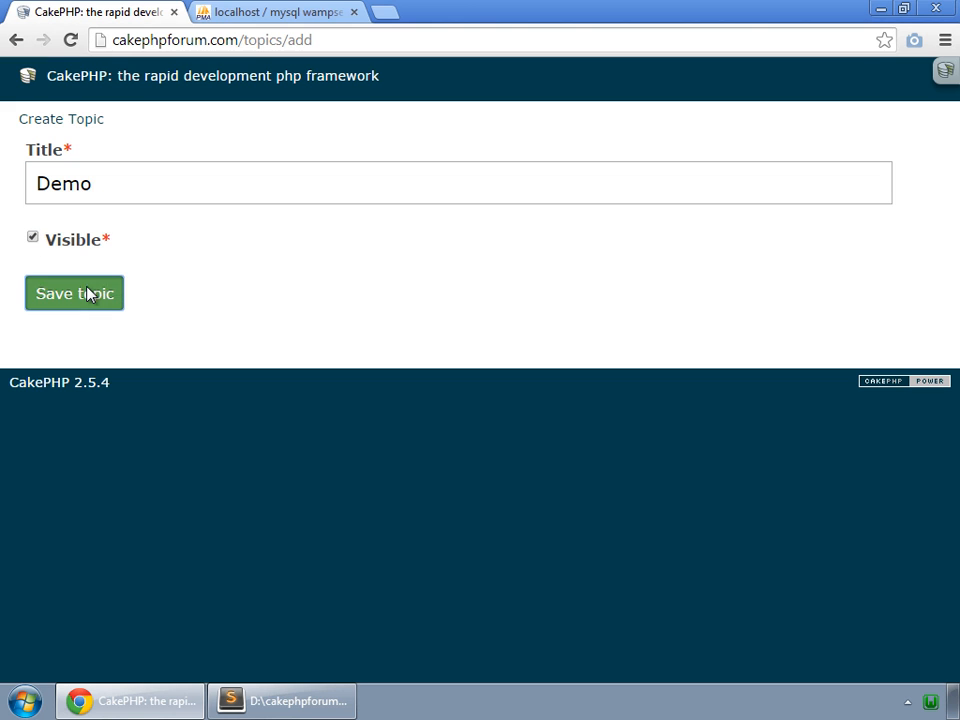
{"action": "left_click", "coordinate": [74, 292]}
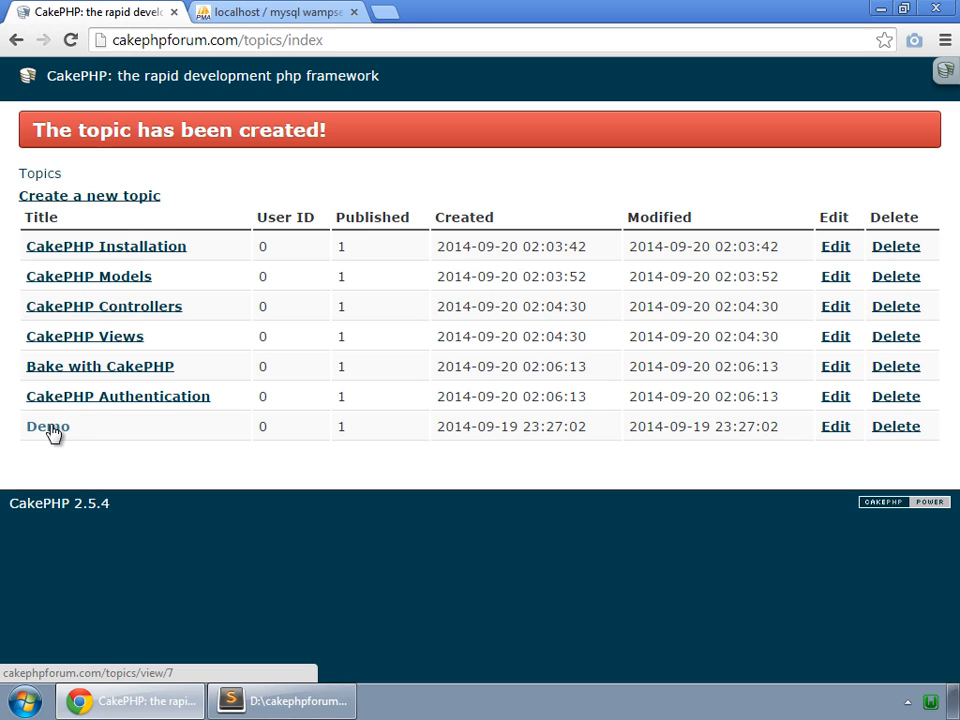
{"action": "mouse_move", "coordinate": [194, 452]}
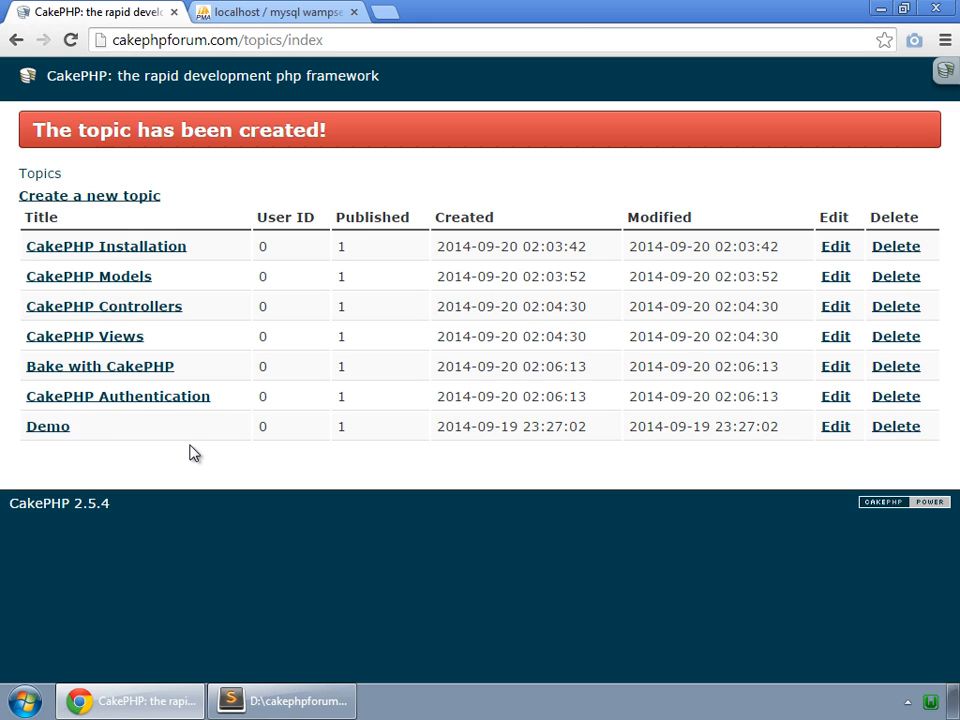